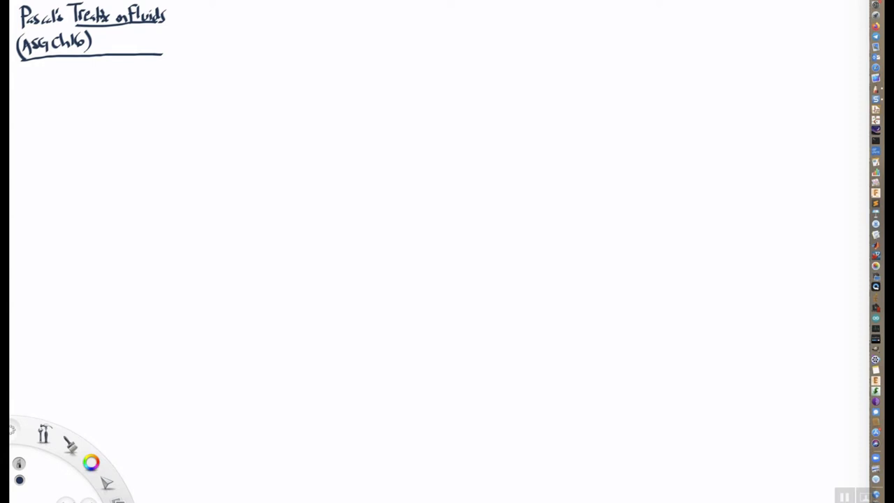
pyautogui.moveTo(60, 17)
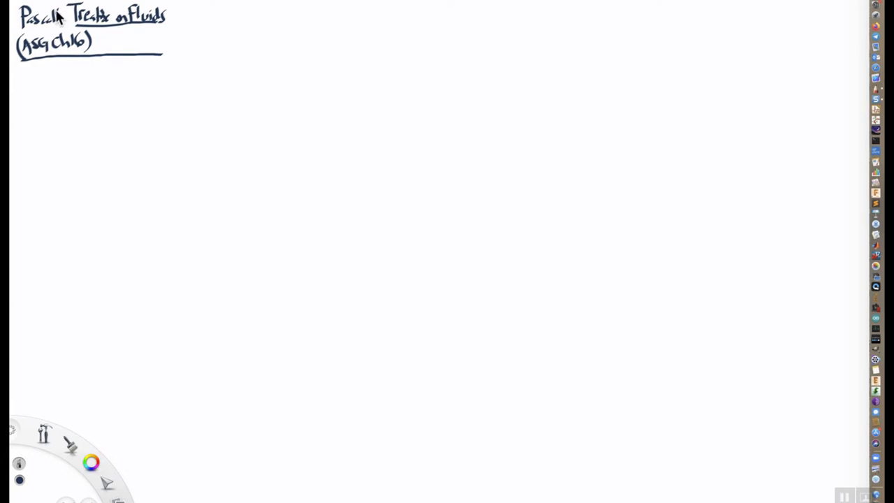
# Move the brush and color panels aside, then draw a blue water line in the basin
pyautogui.moveTo(14, 81); pyautogui.dragTo(33, 94)
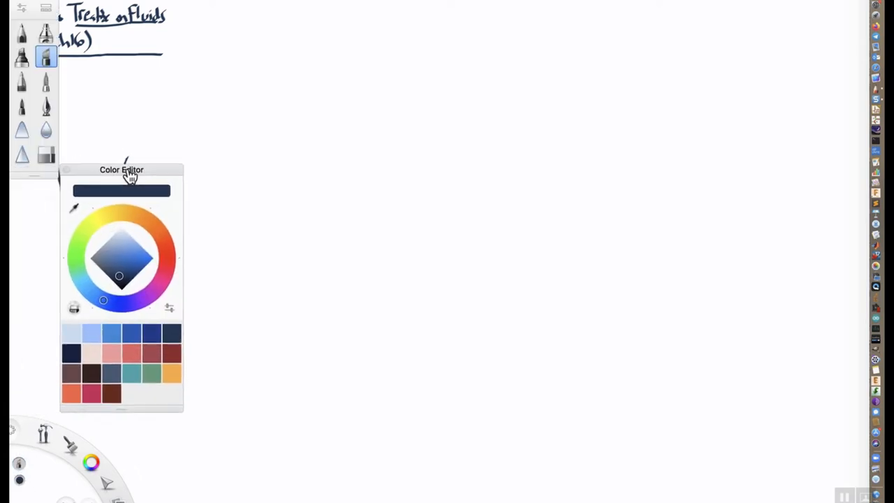
pyautogui.moveTo(122, 169); pyautogui.dragTo(802, 244)
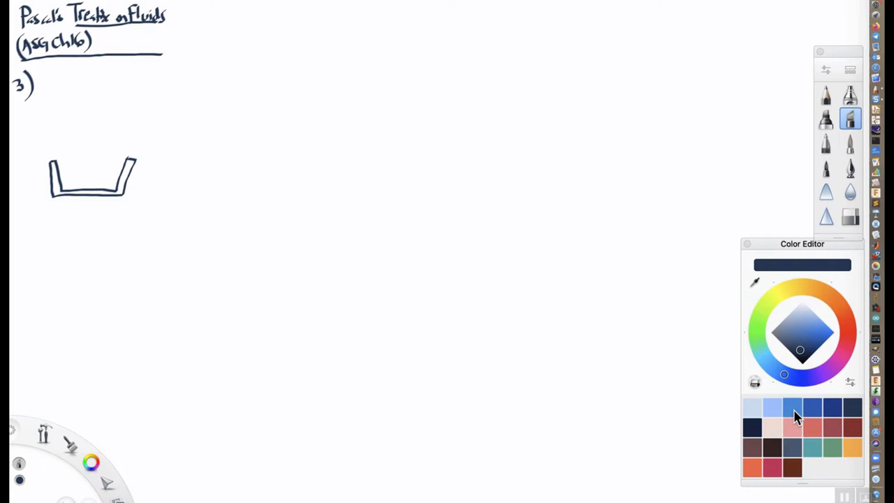
pyautogui.click(793, 407)
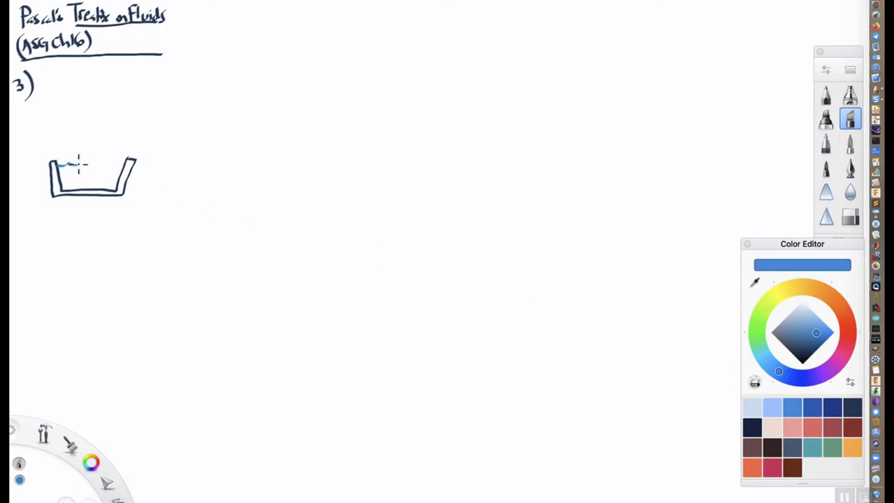
pyautogui.moveTo(56, 164); pyautogui.dragTo(133, 164)
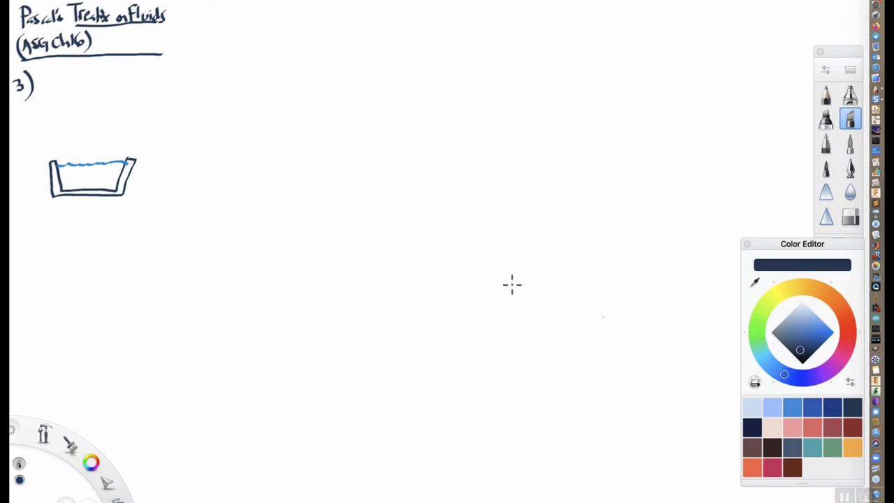
# Draw the syringe tube dipping into the water, with its barrel and plunger above
pyautogui.moveTo(84, 143); pyautogui.dragTo(84, 171)
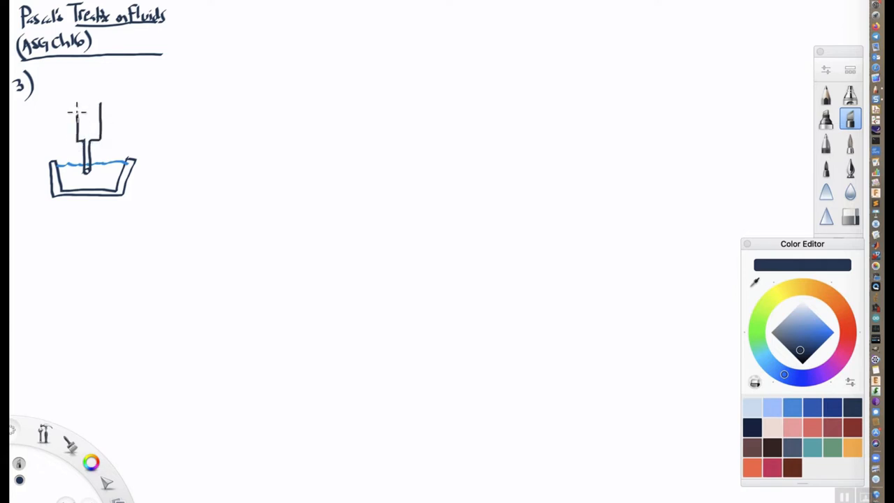
pyautogui.moveTo(67, 105); pyautogui.dragTo(108, 105)
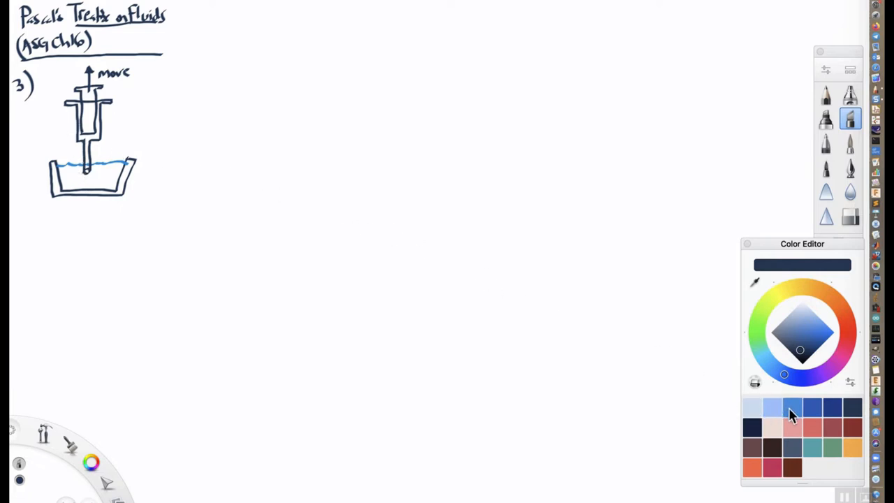
pyautogui.click(793, 408)
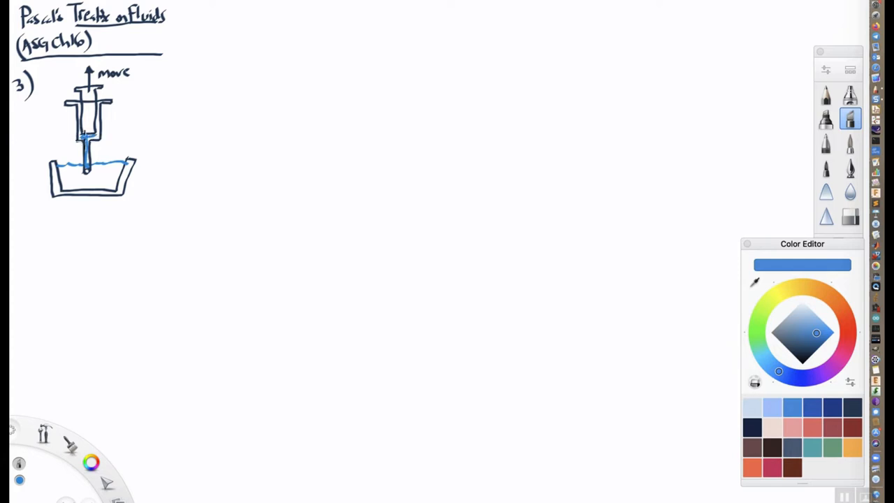
# Fill the syringe tube blue, hatch the basin water and dot blue air above
pyautogui.moveTo(60, 171); pyautogui.dragTo(84, 185)
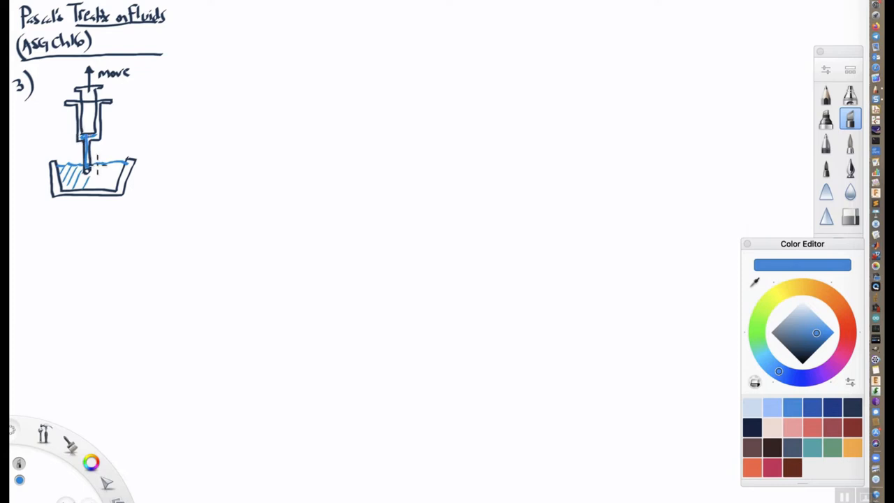
pyautogui.moveTo(91, 175); pyautogui.dragTo(112, 164)
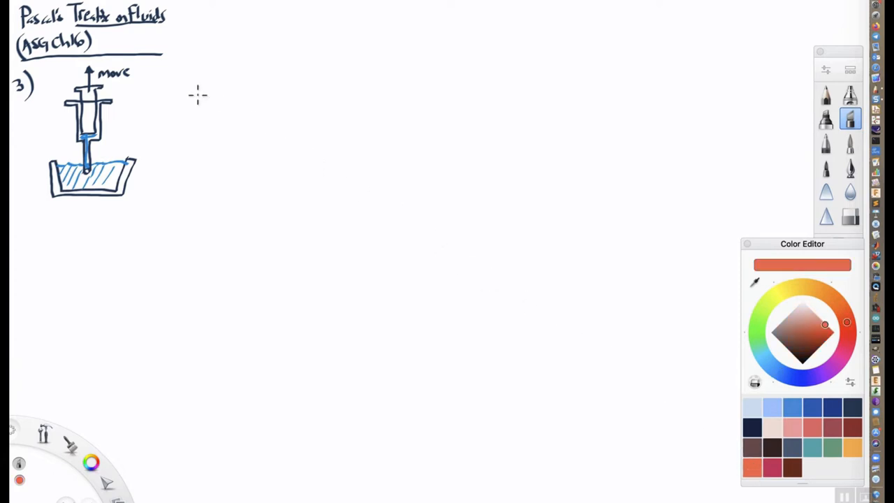
pyautogui.moveTo(150, 142)
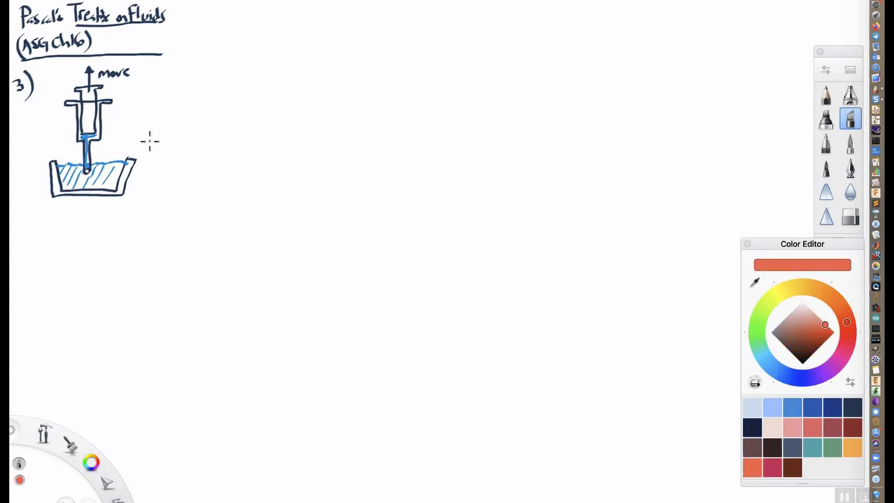
pyautogui.moveTo(58, 67)
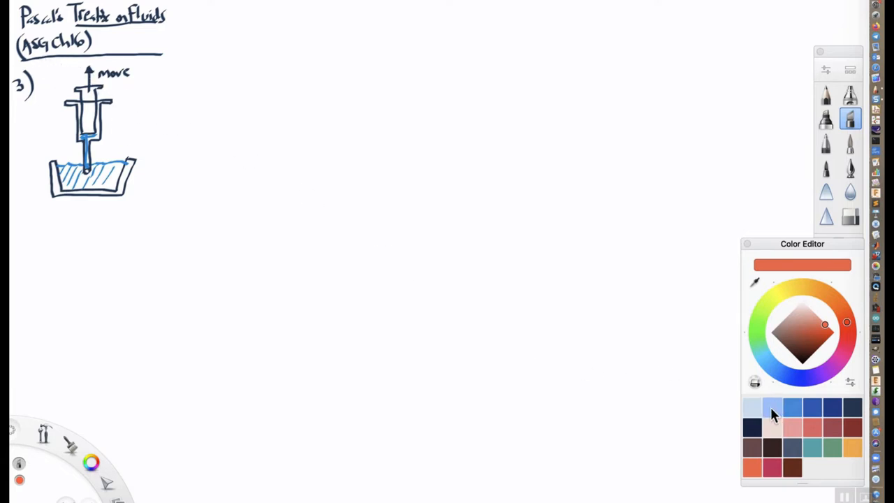
pyautogui.click(771, 407)
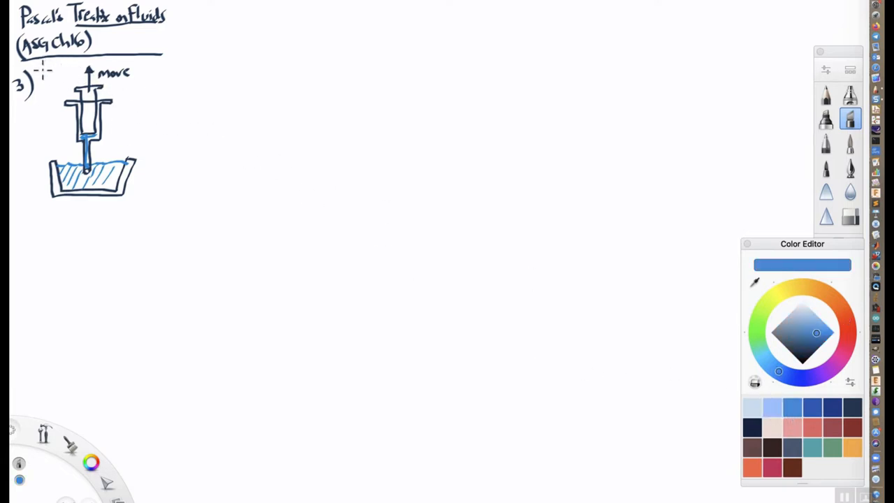
pyautogui.moveTo(49, 60); pyautogui.dragTo(171, 66)
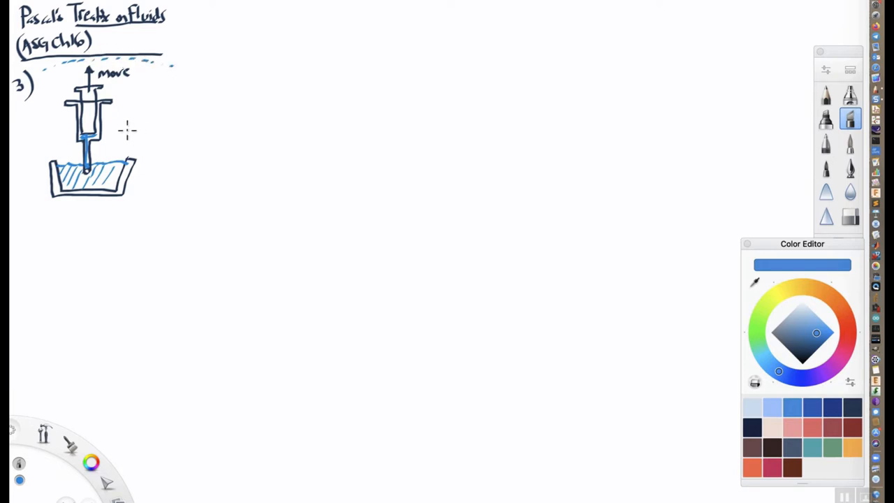
pyautogui.moveTo(63, 105)
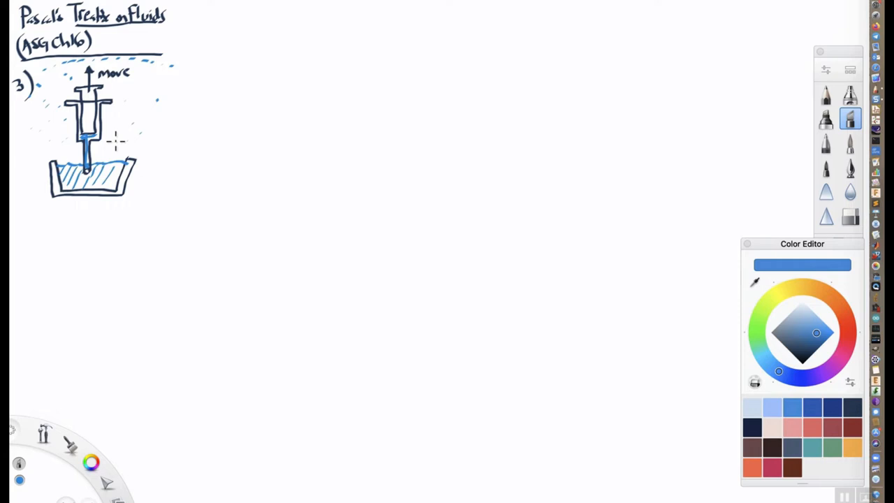
# Draw blue 'air' arrows pressing down on the basin water
pyautogui.moveTo(115, 147); pyautogui.dragTo(129, 151)
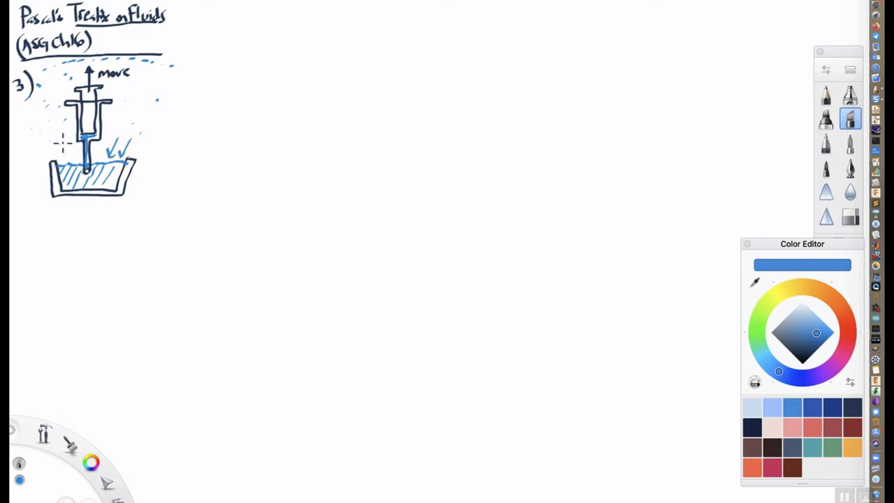
pyautogui.moveTo(66, 139); pyautogui.dragTo(59, 157)
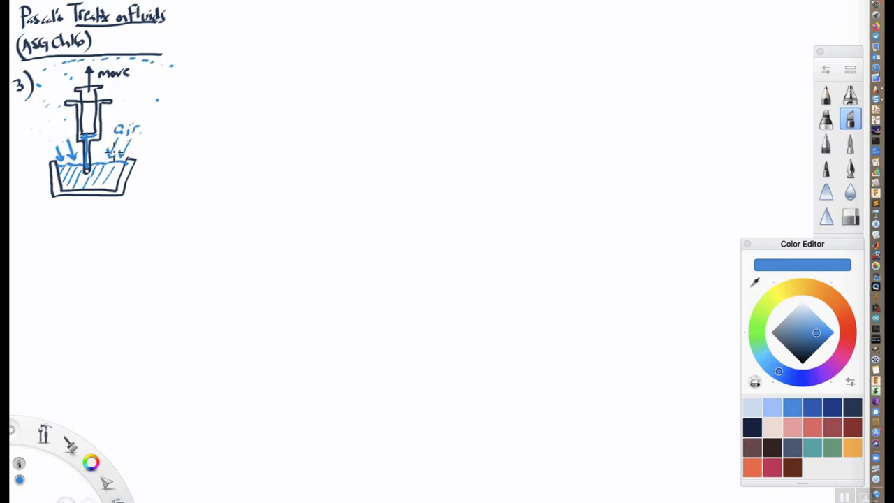
pyautogui.moveTo(104, 147); pyautogui.dragTo(122, 157)
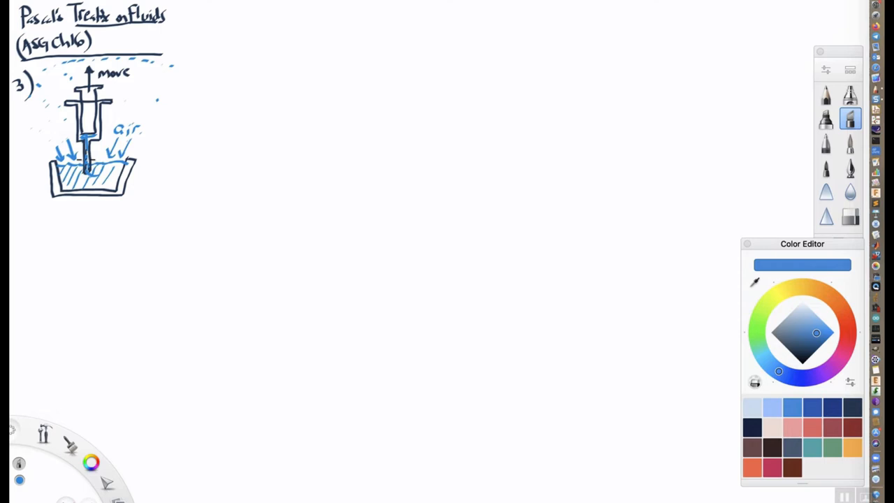
pyautogui.moveTo(178, 85)
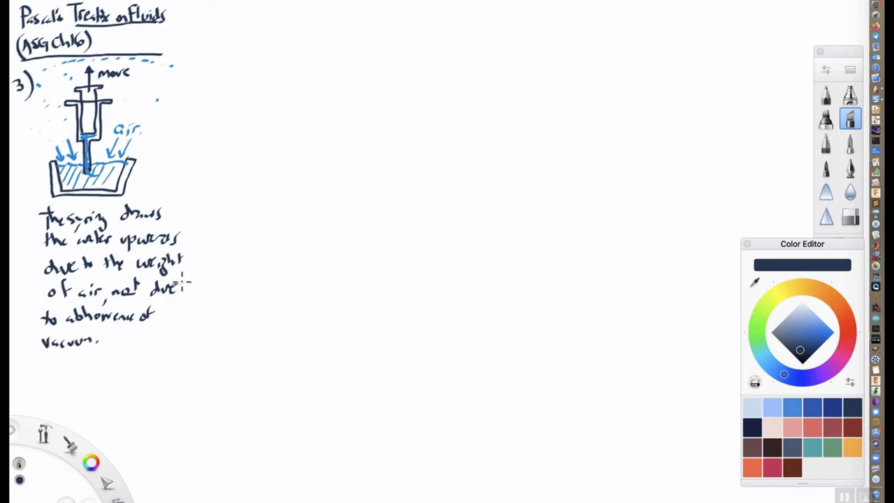
pyautogui.moveTo(187, 71)
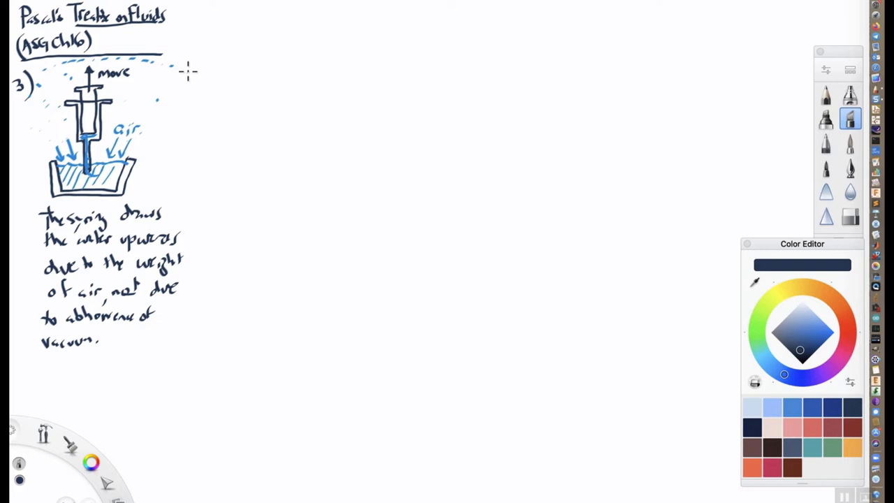
# Draw a vertical divider beside item 3, then a new basin with a tube in a small cup
pyautogui.moveTo(189, 69); pyautogui.dragTo(191, 381)
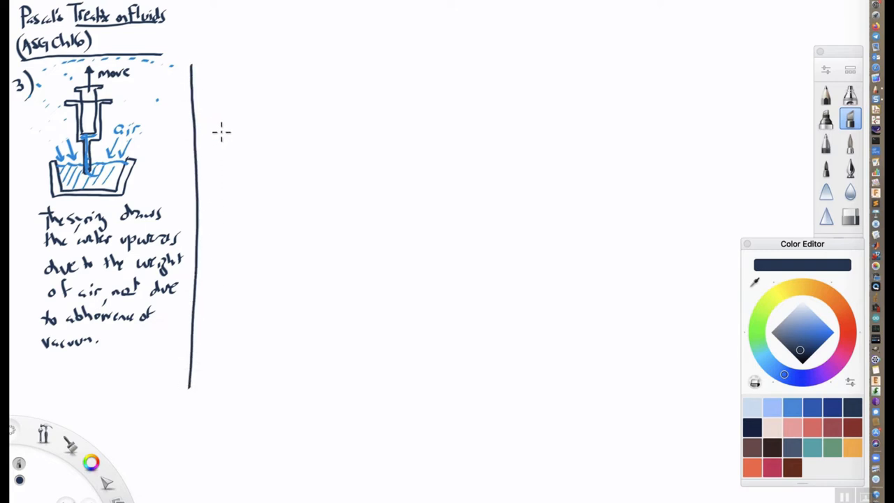
pyautogui.moveTo(218, 72)
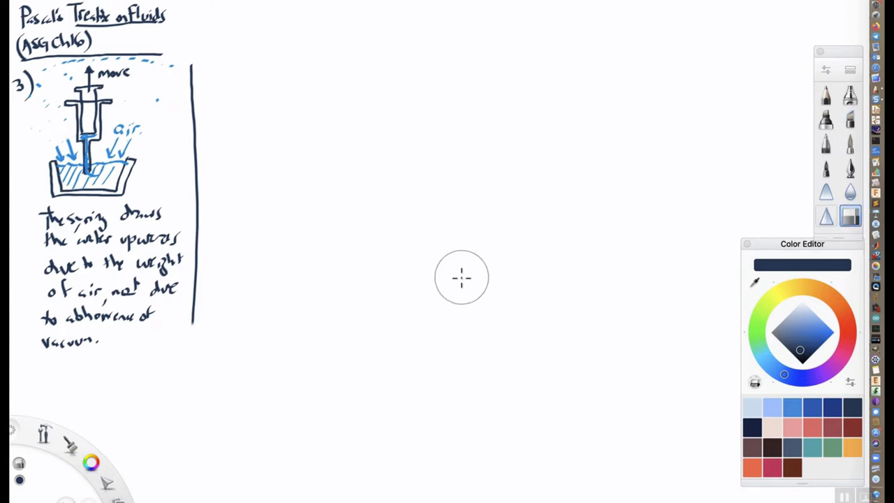
pyautogui.moveTo(850, 98)
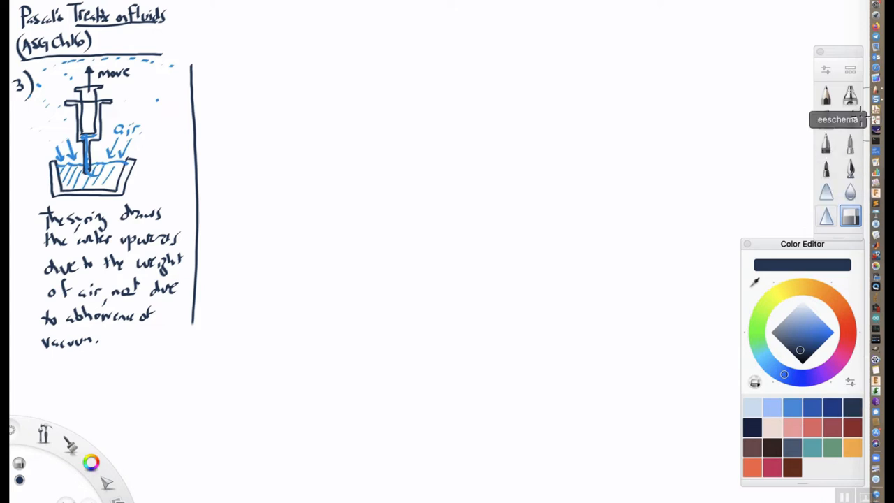
pyautogui.click(851, 118)
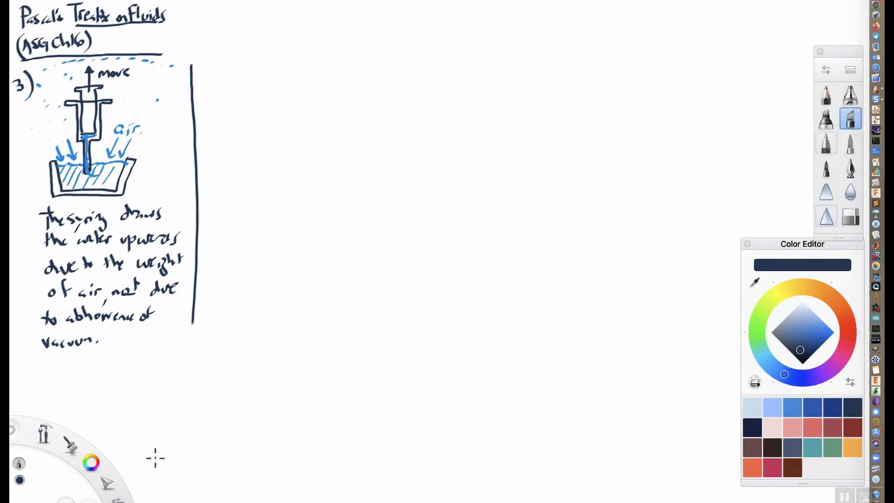
pyautogui.moveTo(152, 423); pyautogui.dragTo(210, 493)
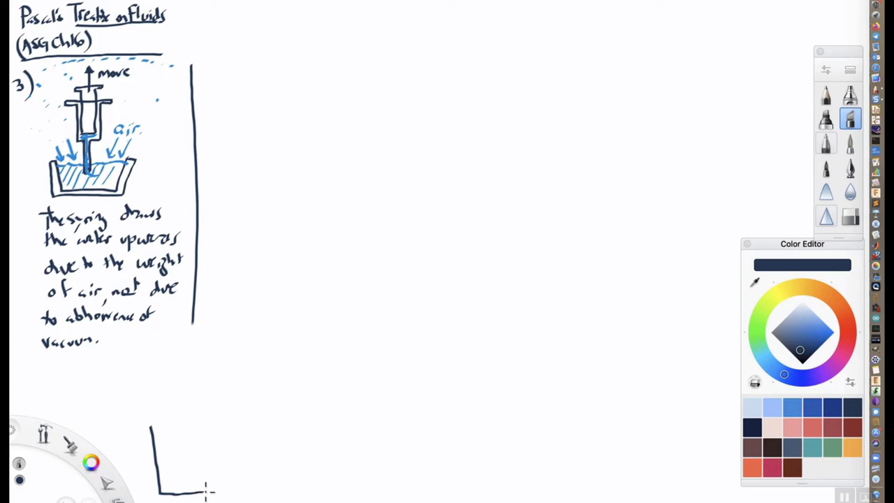
pyautogui.moveTo(206, 493); pyautogui.dragTo(256, 426)
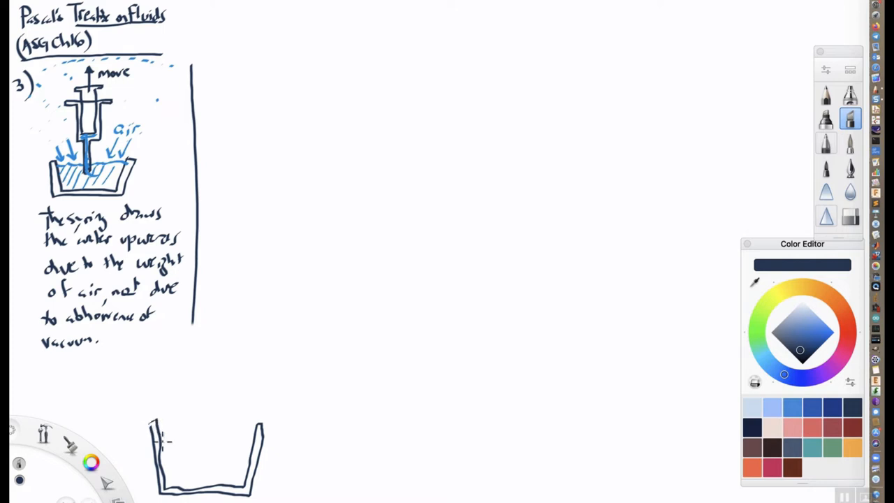
pyautogui.moveTo(195, 465)
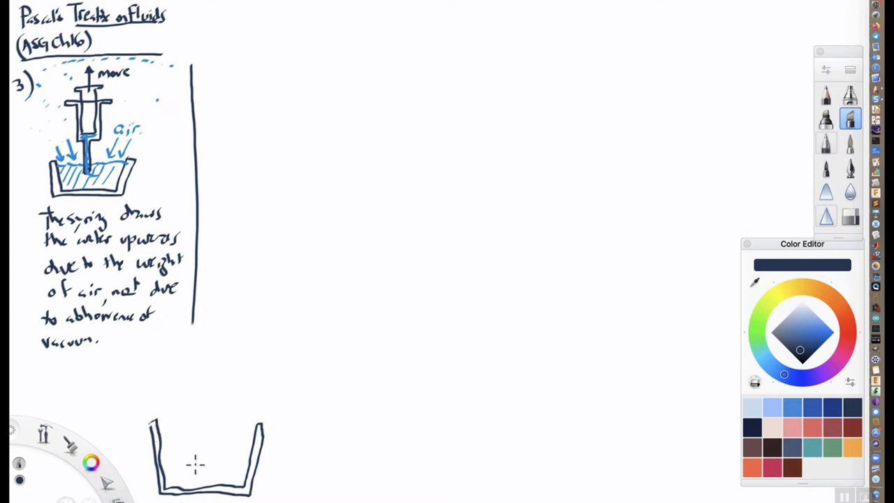
pyautogui.moveTo(183, 440); pyautogui.dragTo(183, 485)
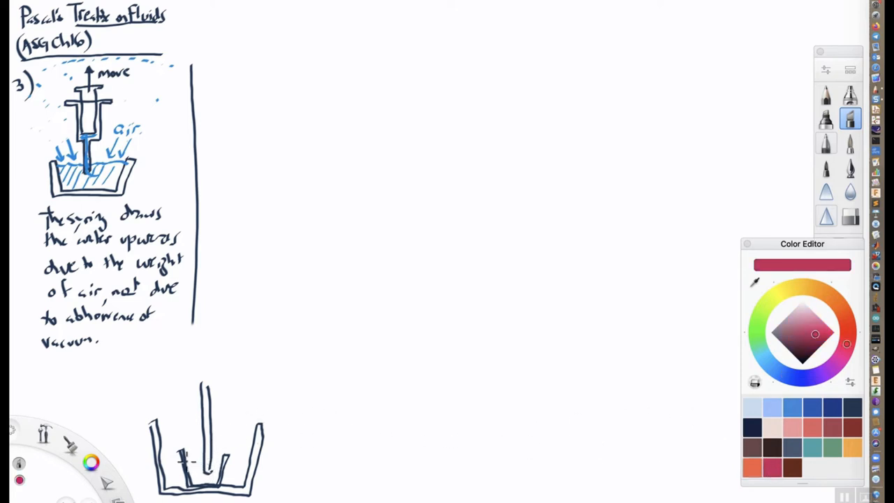
# Hatch red mercury inside the small cup and label it Hg
pyautogui.moveTo(192, 465); pyautogui.dragTo(217, 465)
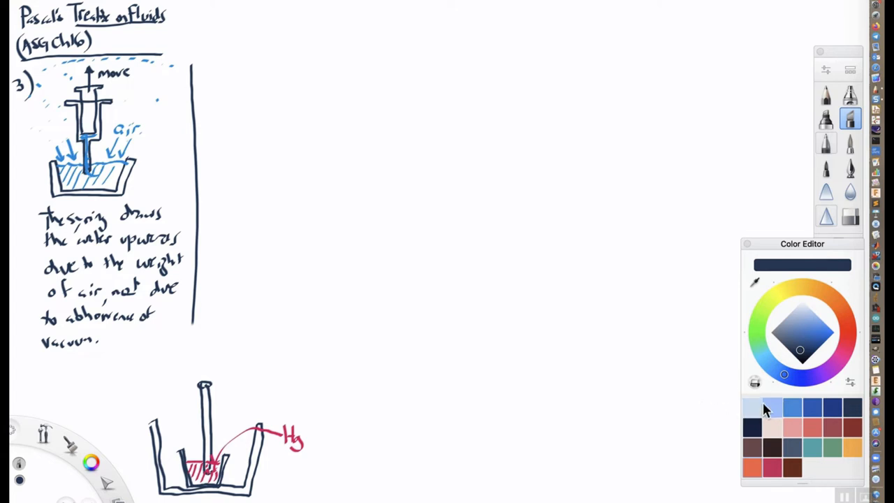
pyautogui.click(772, 409)
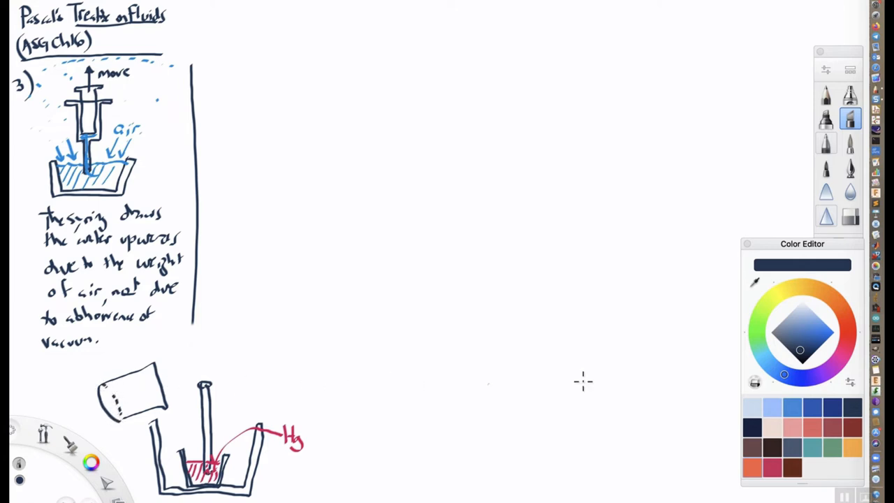
# Draw blue water in the tilted beaker, pouring into the basin and hatched around the tube
pyautogui.click(816, 333)
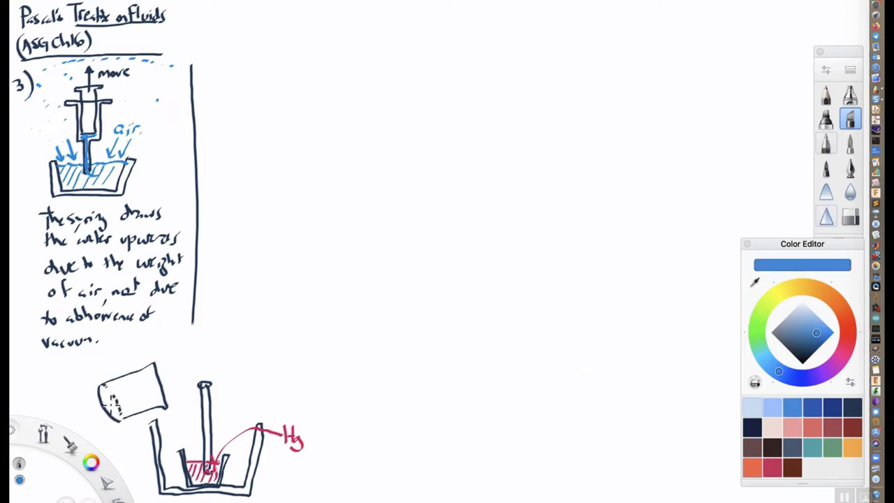
pyautogui.moveTo(108, 405); pyautogui.dragTo(171, 405)
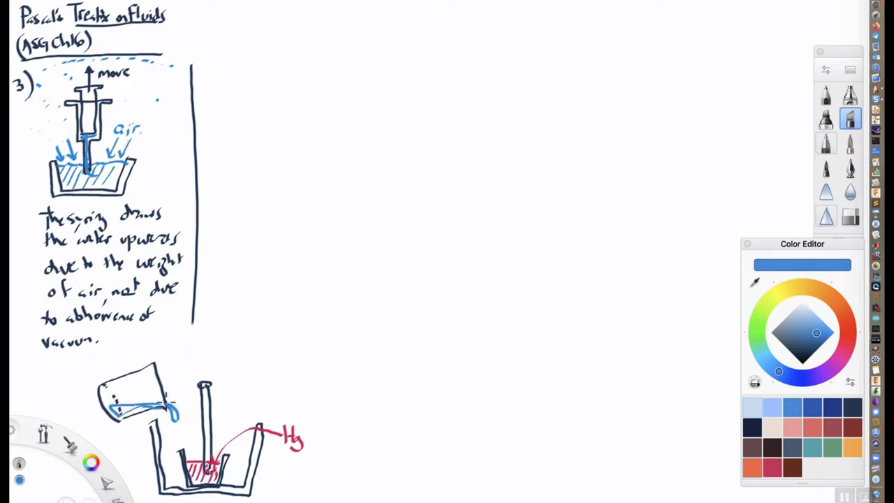
pyautogui.moveTo(168, 412); pyautogui.dragTo(168, 454)
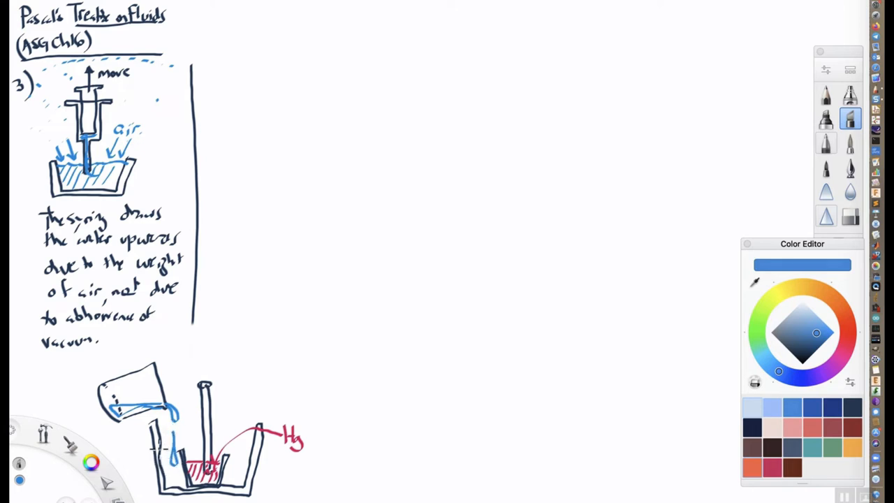
pyautogui.moveTo(169, 416); pyautogui.dragTo(169, 454)
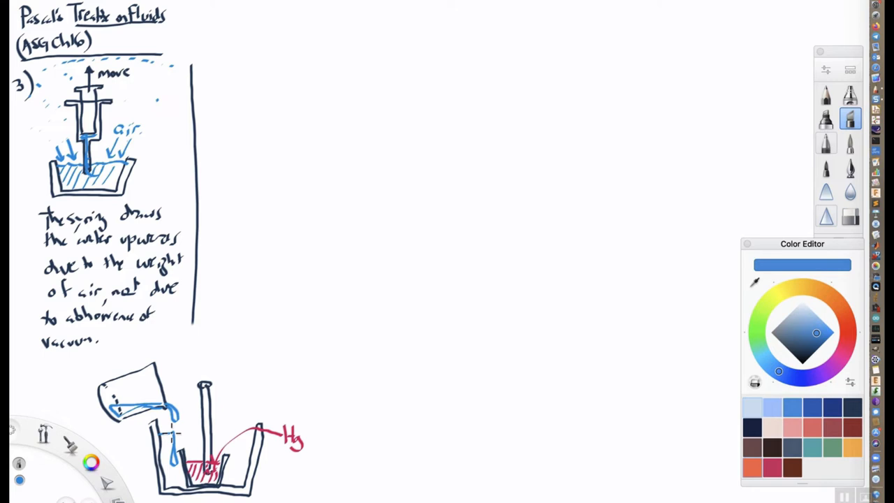
pyautogui.moveTo(161, 439); pyautogui.dragTo(217, 434)
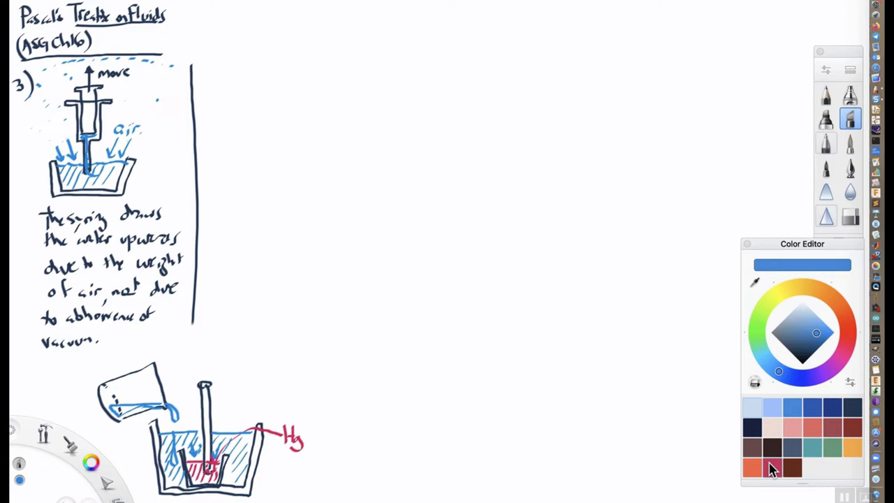
pyautogui.click(772, 468)
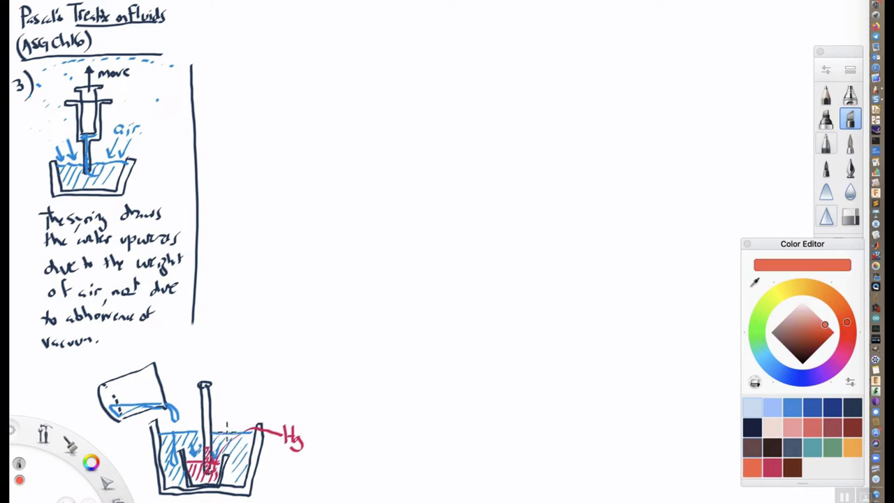
pyautogui.moveTo(138, 438)
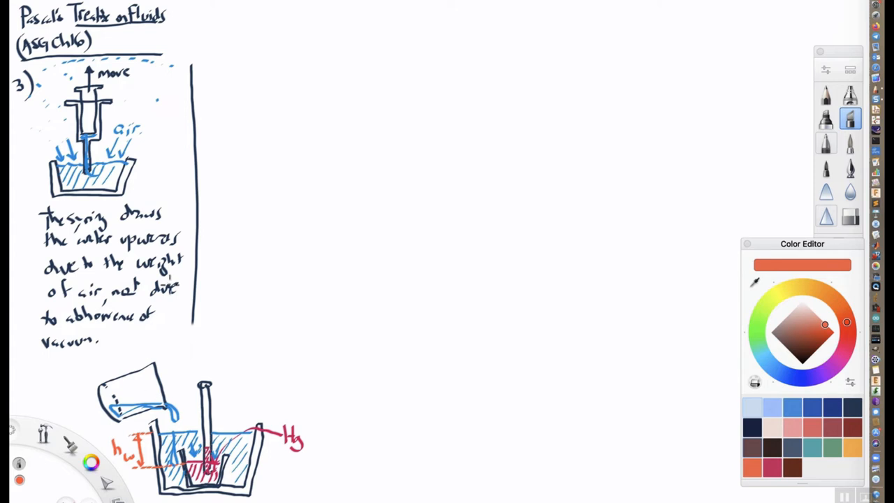
# Mark the mercury height h_Hg in crimson and write h_w = 14 h_Hg above
pyautogui.click(850, 216)
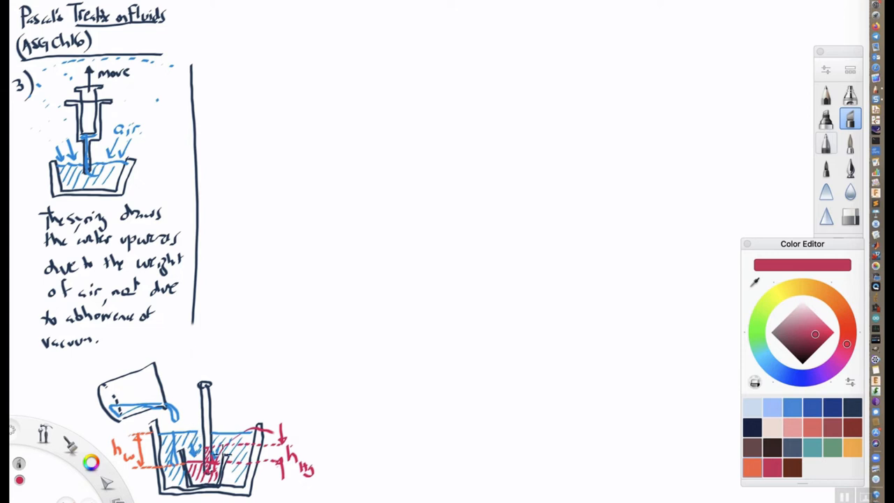
pyautogui.moveTo(202, 332)
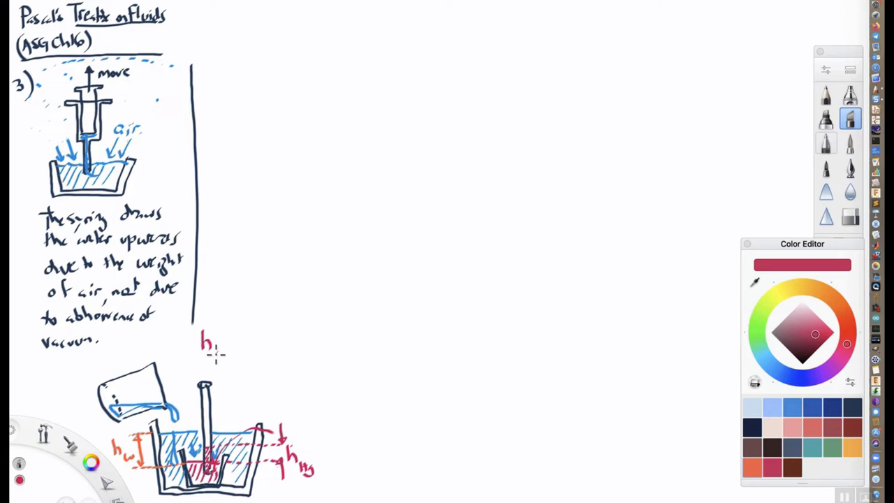
pyautogui.click(238, 346)
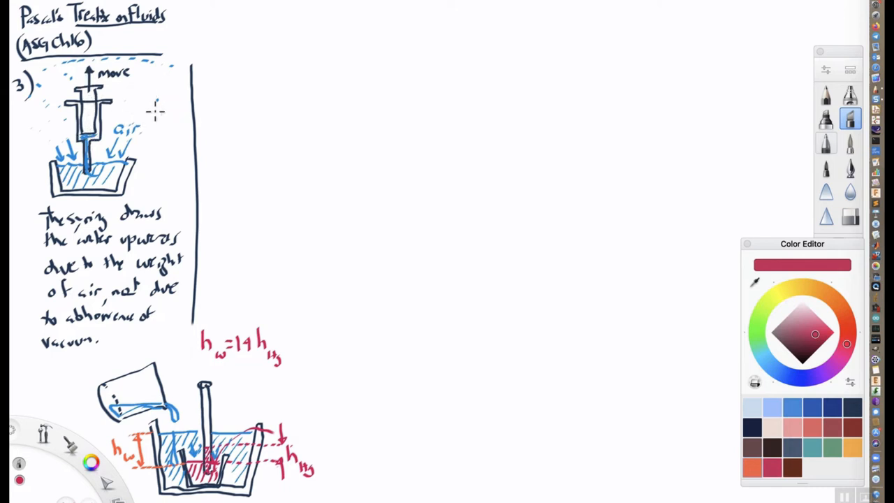
pyautogui.moveTo(318, 356)
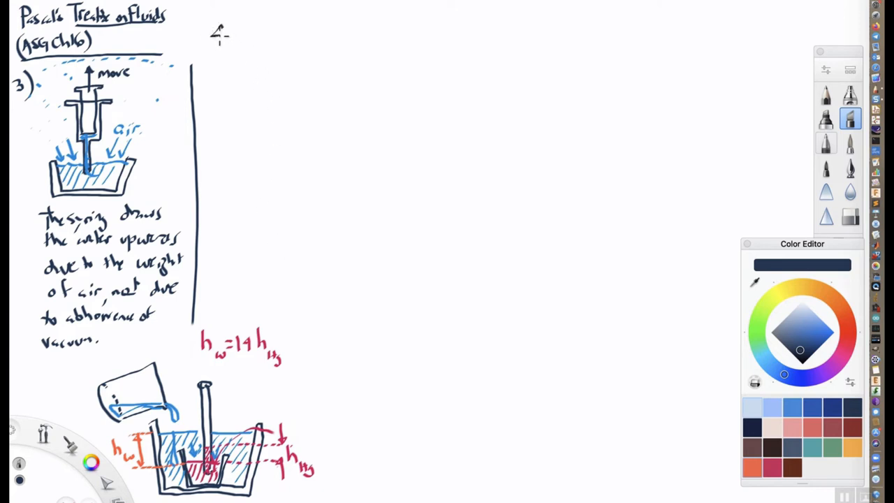
# Write item 4) about an inverted water tube not draining, and sketch a narrow tube below
pyautogui.moveTo(230, 17); pyautogui.dragTo(227, 52)
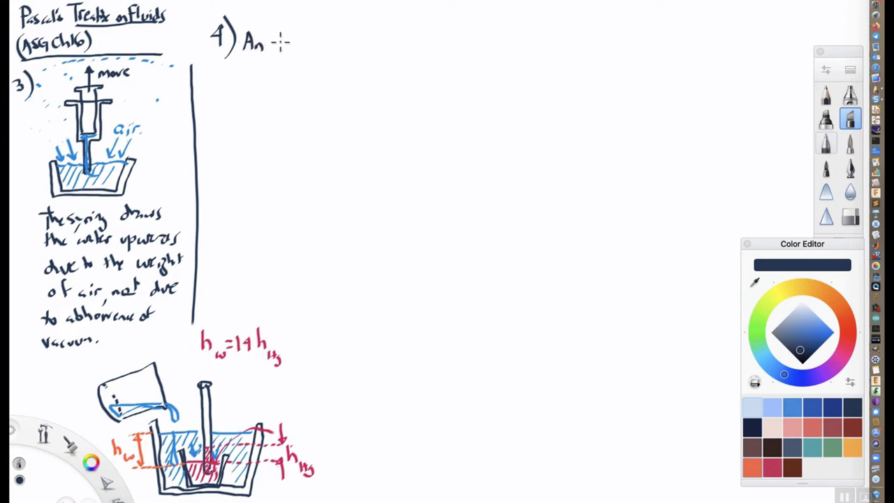
pyautogui.write('inverted tube of')
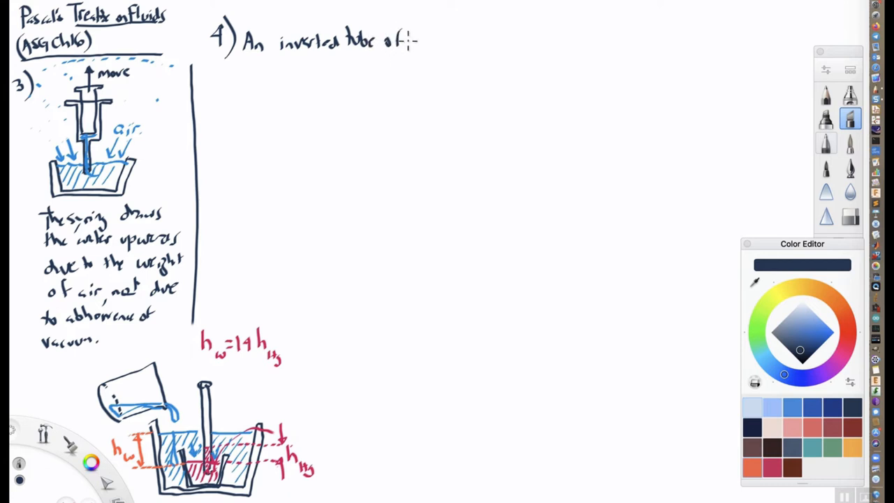
pyautogui.write('water')
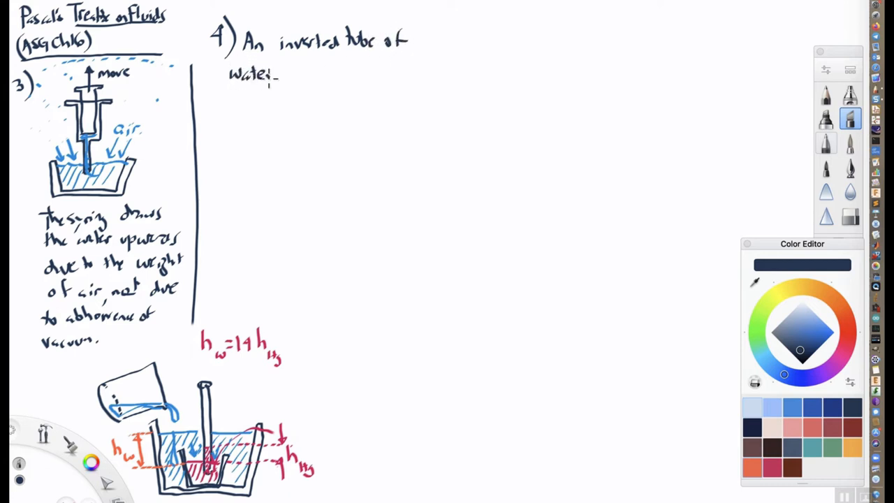
pyautogui.write('da')
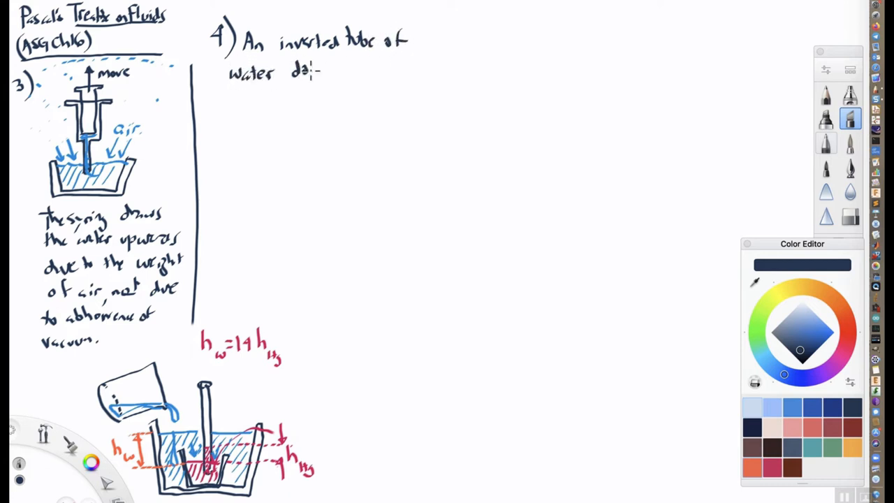
pyautogui.write('does not dr')
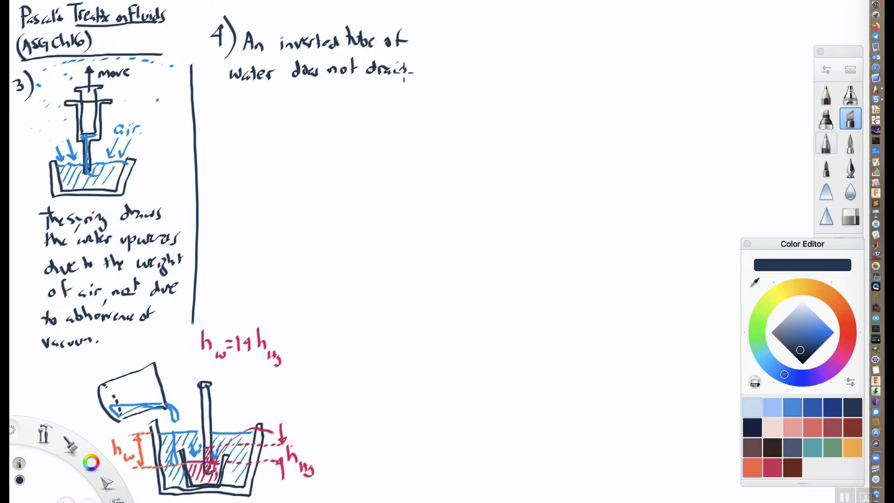
pyautogui.write('(provided the opening i')
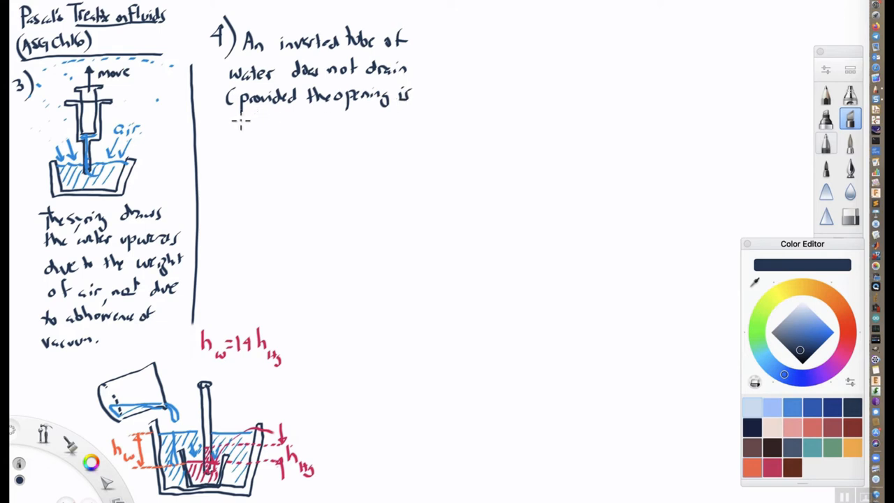
pyautogui.write('small en')
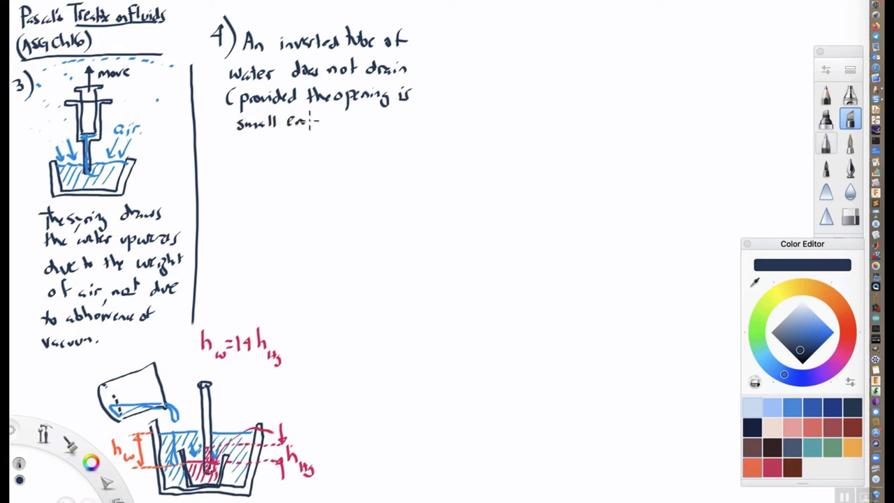
pyautogui.write('enough)')
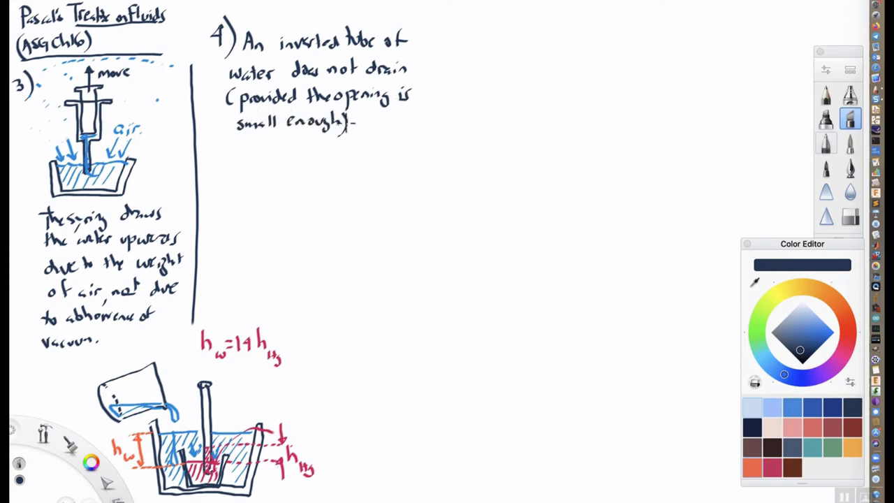
pyautogui.write('due to')
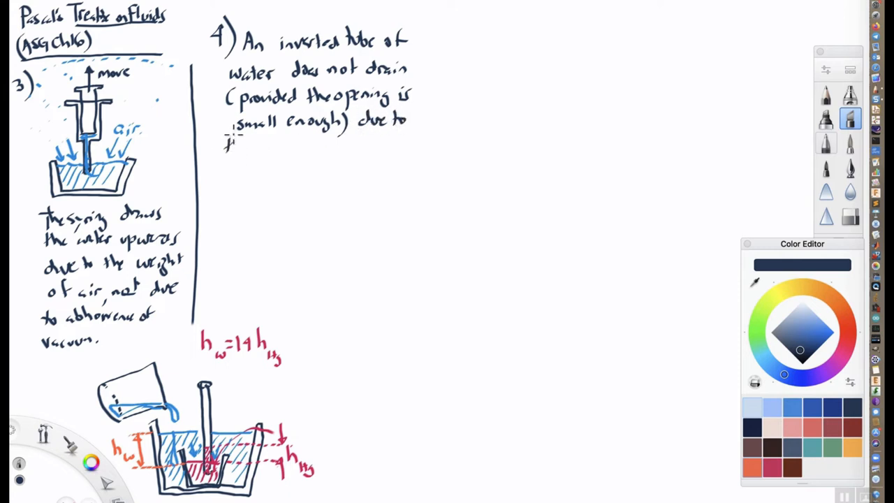
pyautogui.write('the weight of air supports')
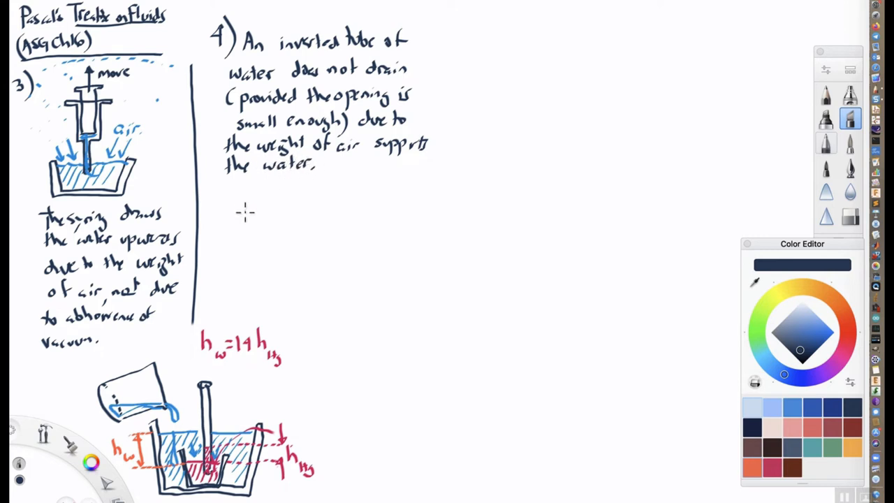
pyautogui.moveTo(260, 237); pyautogui.dragTo(259, 280)
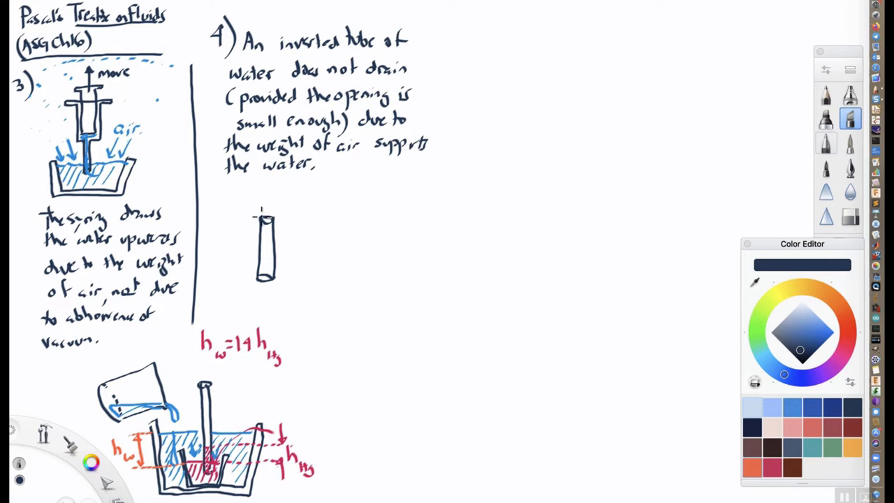
# Label the tube 'closed' and 'open', add blue 'water does not pour out', dashed air and 'air force'
pyautogui.moveTo(273, 213); pyautogui.dragTo(300, 213)
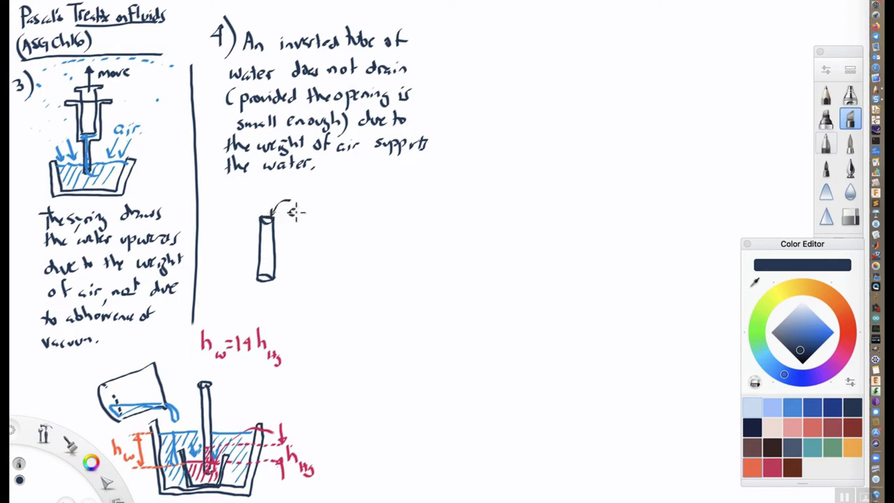
pyautogui.write('closed')
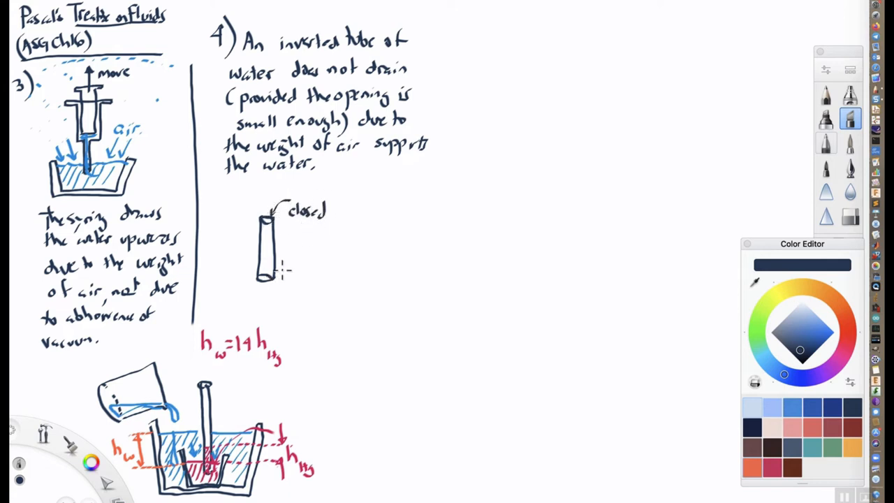
pyautogui.write('open')
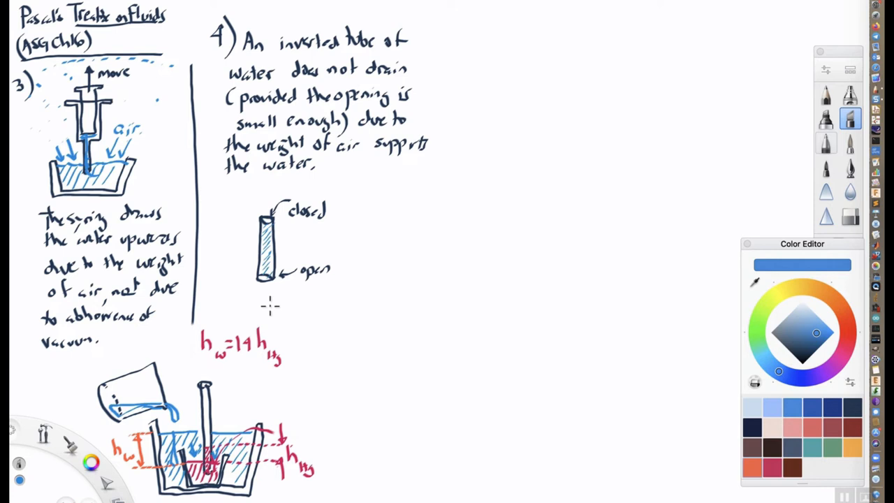
pyautogui.moveTo(264, 294); pyautogui.dragTo(311, 294)
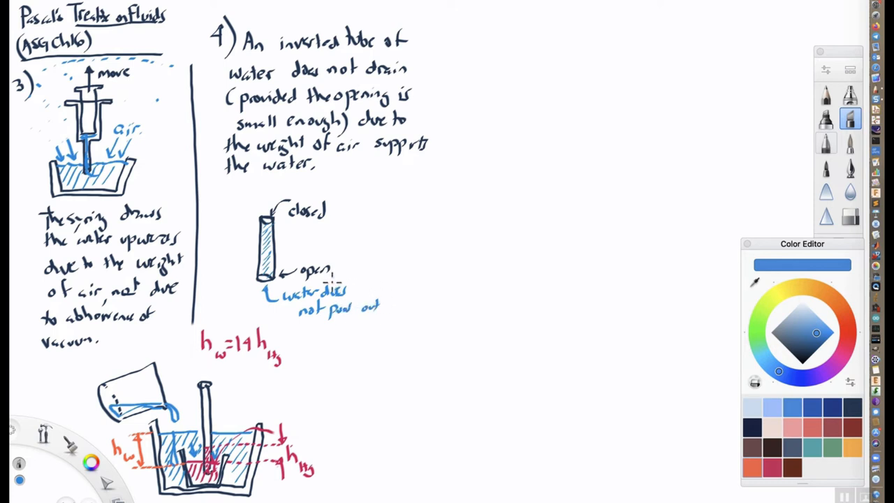
pyautogui.moveTo(220, 188)
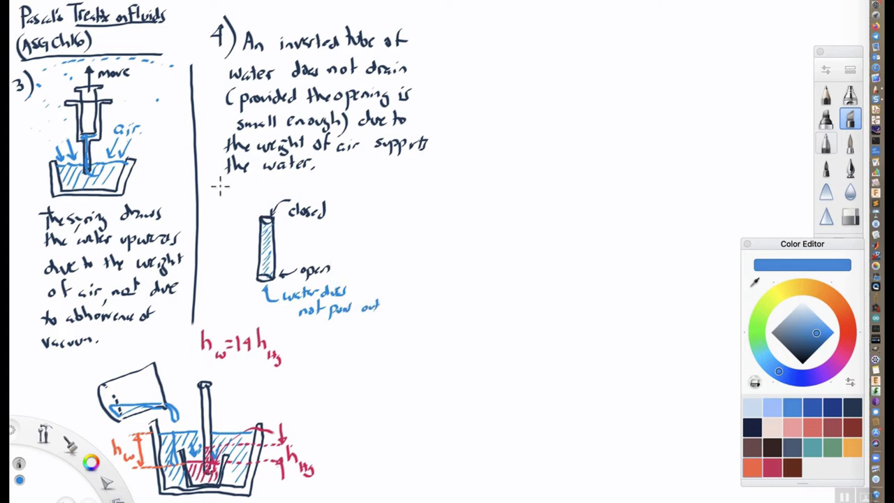
pyautogui.moveTo(216, 184); pyautogui.dragTo(350, 180)
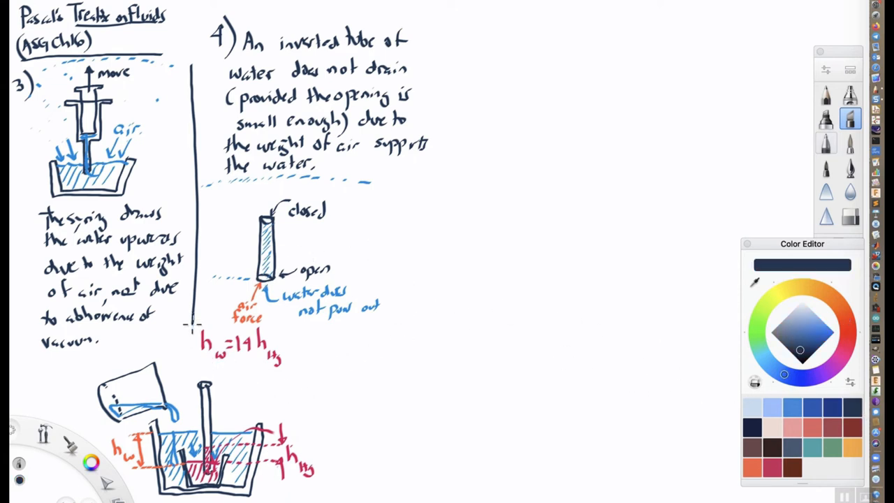
# Frame item 4 with divider lines and draw a brown barrel with a tap holding red water
pyautogui.moveTo(193, 322); pyautogui.dragTo(324, 370)
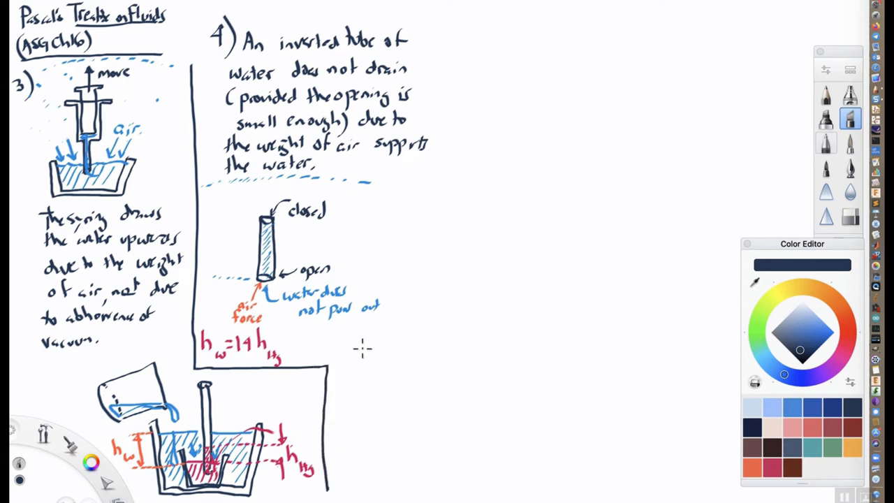
pyautogui.moveTo(374, 343)
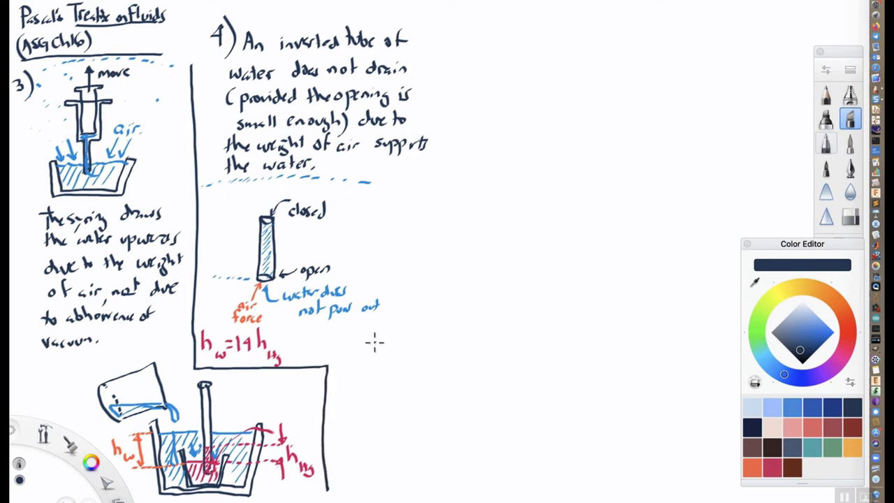
pyautogui.moveTo(374, 343); pyautogui.dragTo(373, 409)
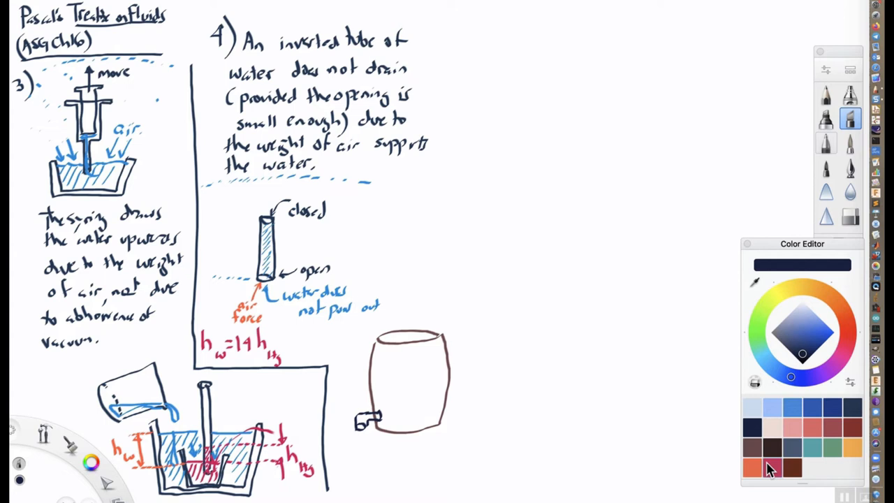
pyautogui.click(771, 468)
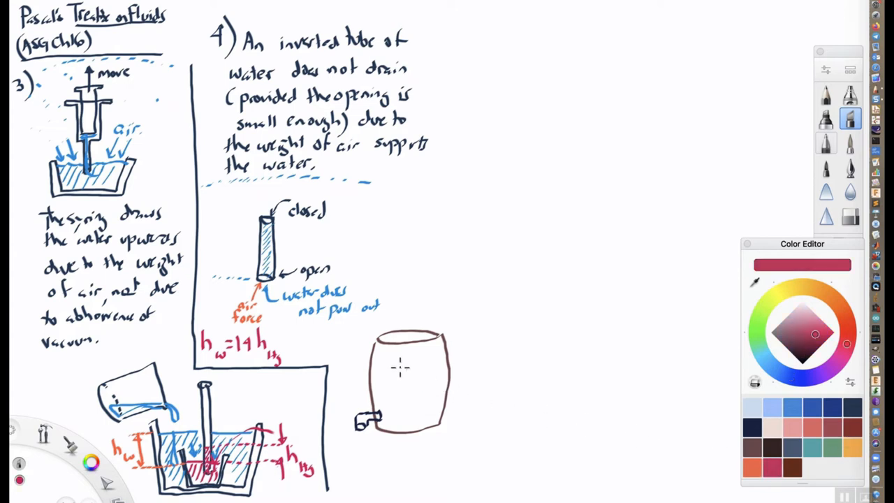
pyautogui.moveTo(366, 371); pyautogui.dragTo(440, 369)
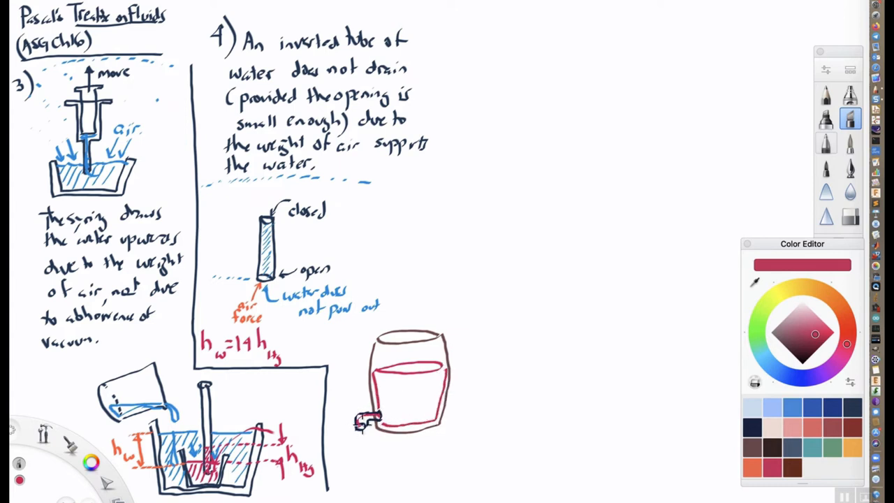
pyautogui.moveTo(380, 377); pyautogui.dragTo(440, 381)
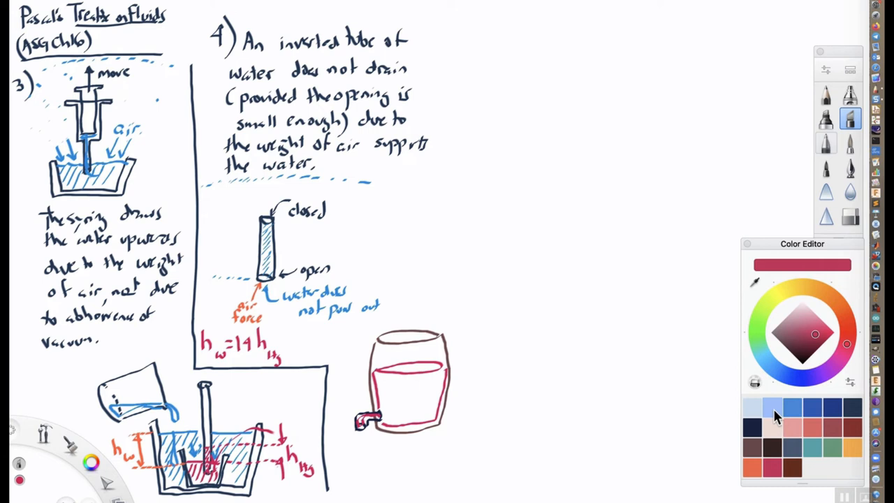
pyautogui.click(772, 409)
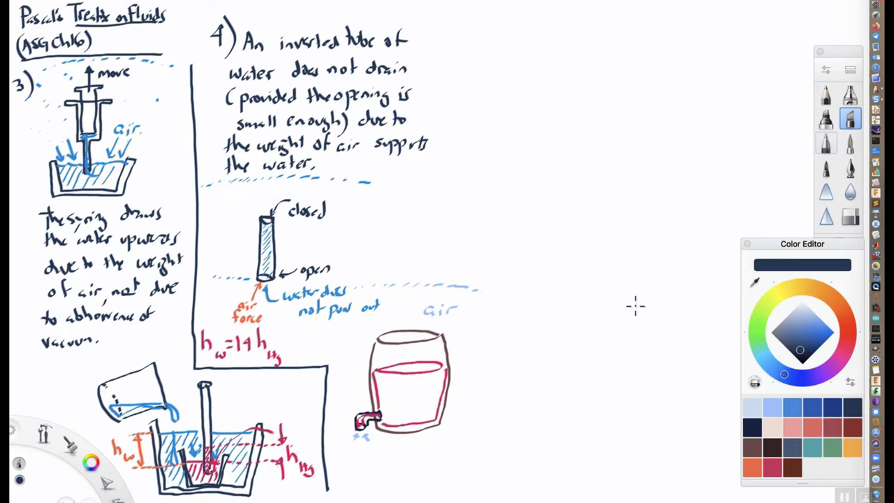
# Draw a divider right of item 4 and write '5) Water can be siphoned due to weight of air…'
pyautogui.moveTo(445, 17); pyautogui.dragTo(440, 161)
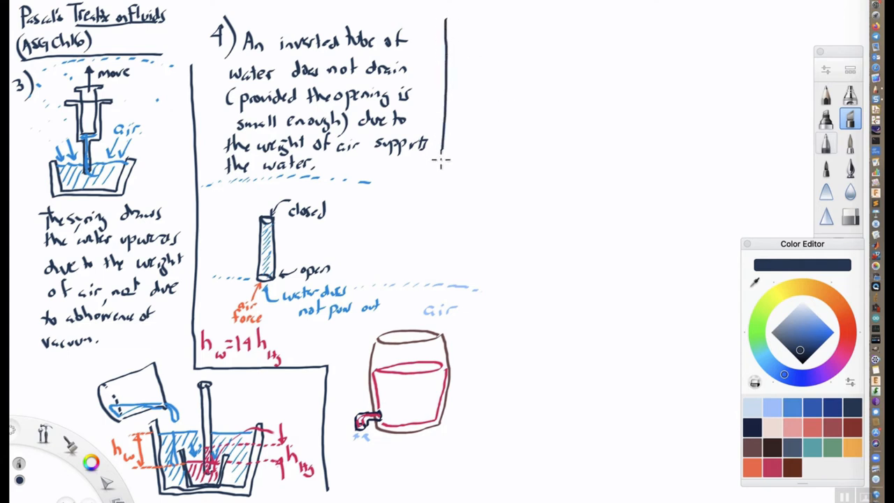
pyautogui.moveTo(440, 157); pyautogui.dragTo(458, 374)
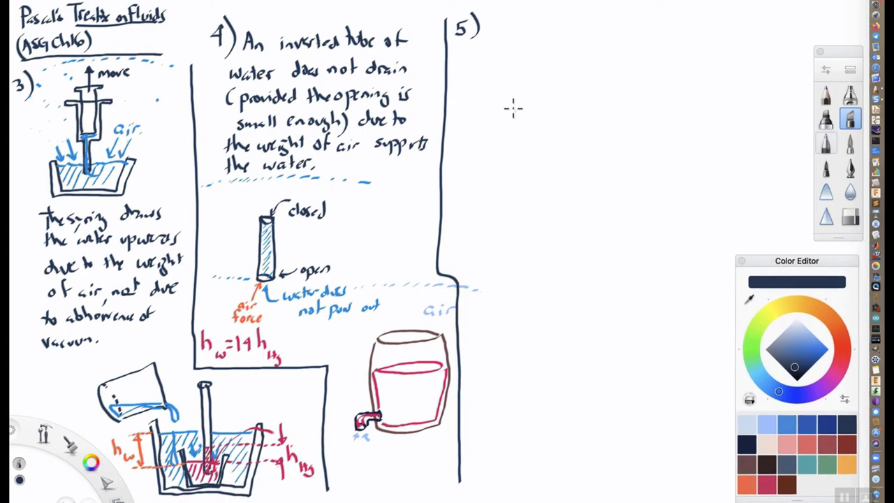
pyautogui.write('Water can be siphone')
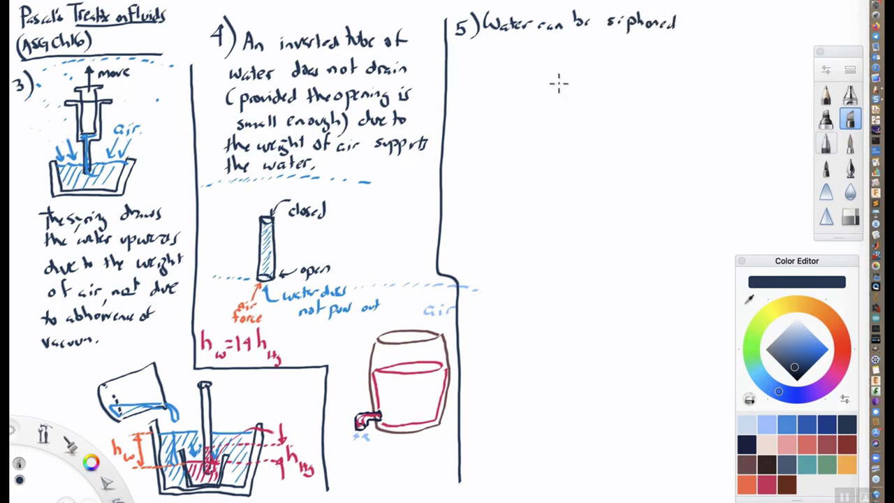
pyautogui.write('due to')
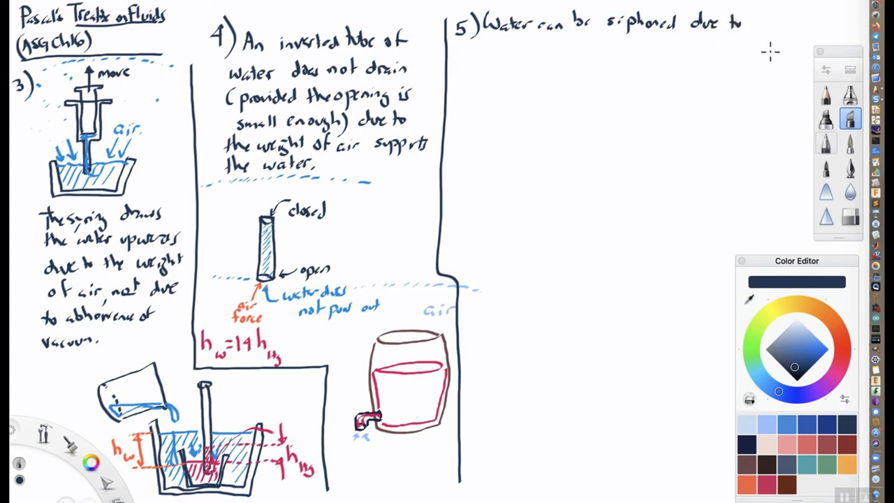
pyautogui.write('weight of air not')
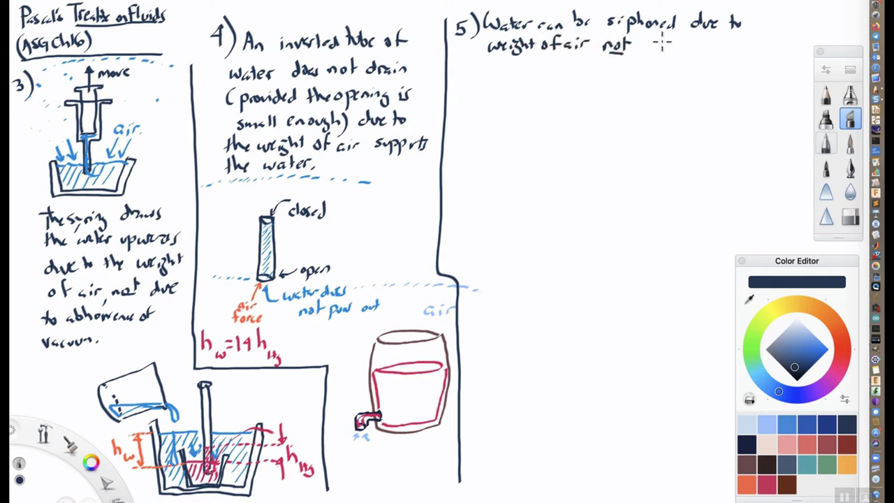
pyautogui.write('due to hatred of')
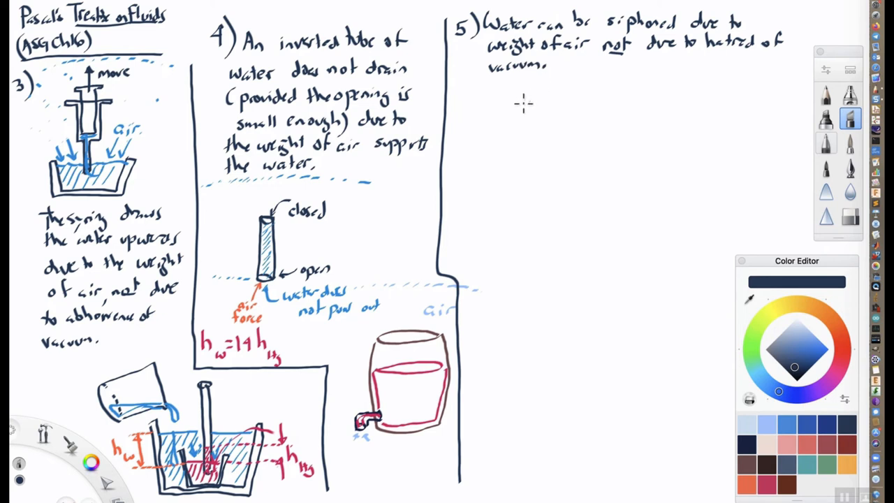
# Sketch the siphon tank outline with a blue water surface line
pyautogui.moveTo(502, 101); pyautogui.dragTo(510, 164)
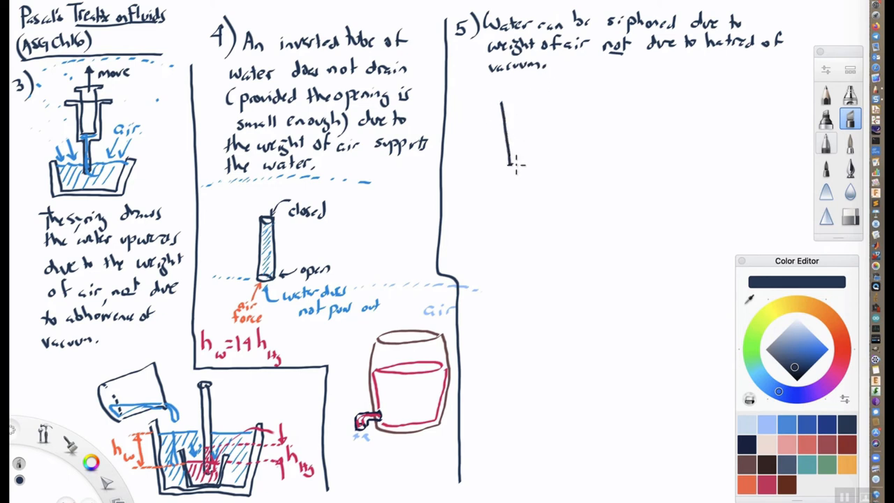
pyautogui.moveTo(500, 165); pyautogui.dragTo(587, 165)
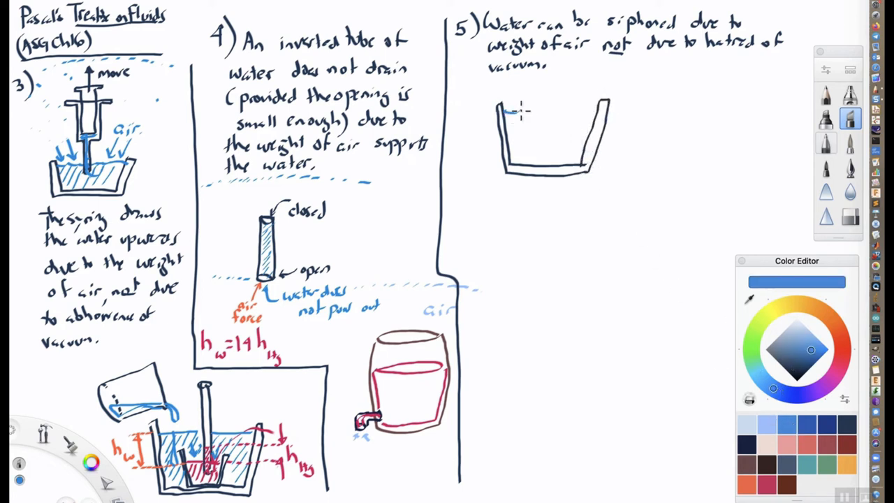
pyautogui.moveTo(503, 112); pyautogui.dragTo(601, 112)
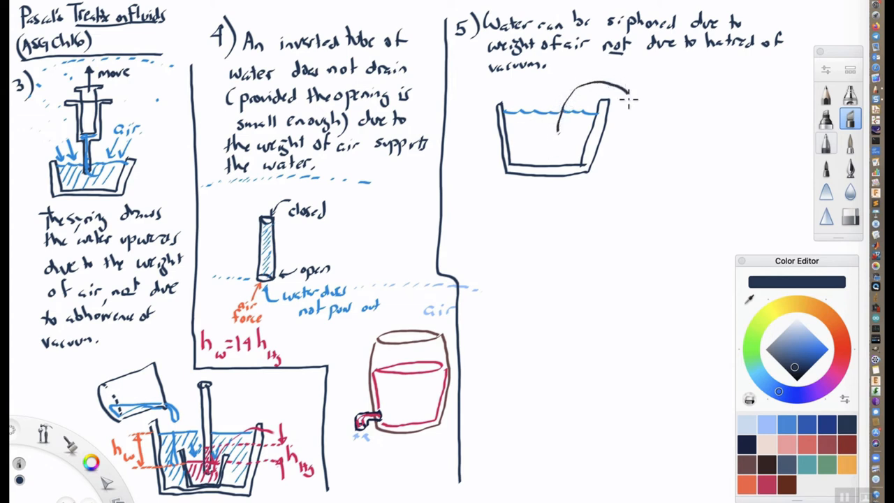
# Draw the curved siphon tube, hatch the water, and add the outflow and blue flow arrow
pyautogui.moveTo(625, 94); pyautogui.dragTo(625, 160)
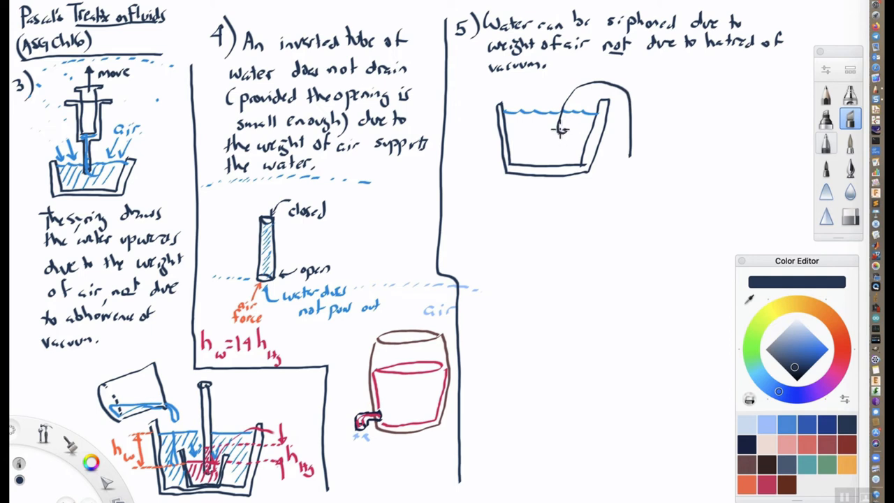
pyautogui.moveTo(559, 133); pyautogui.dragTo(622, 133)
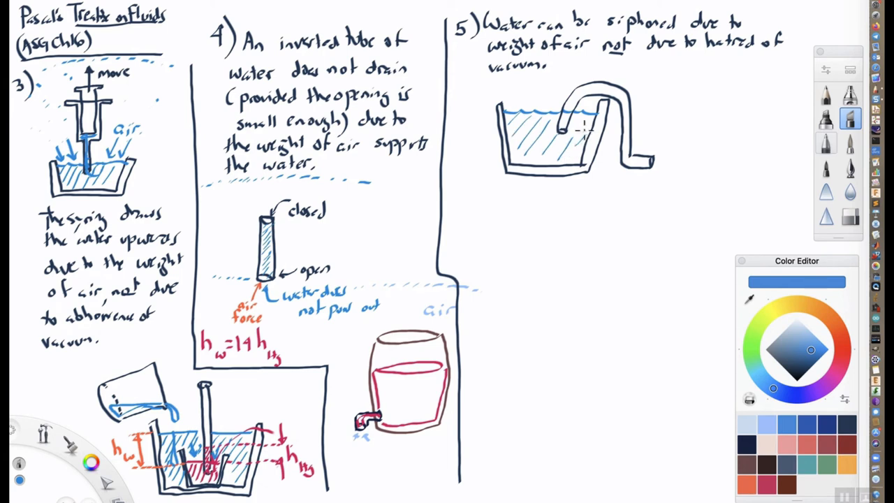
pyautogui.moveTo(587, 112); pyautogui.dragTo(622, 94)
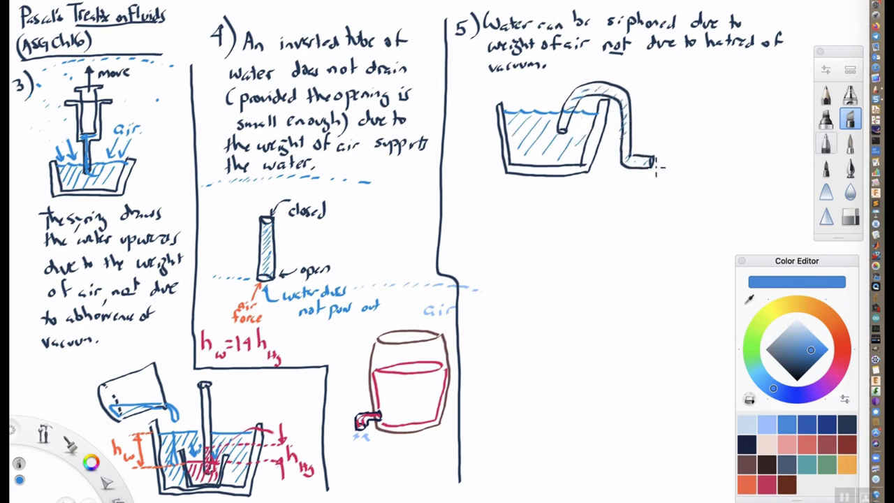
pyautogui.moveTo(643, 163); pyautogui.dragTo(674, 162)
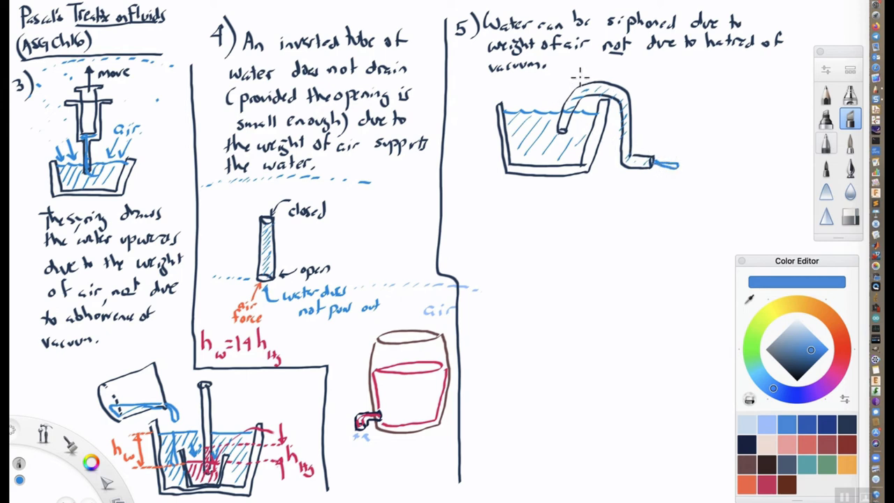
pyautogui.moveTo(576, 83); pyautogui.dragTo(626, 91)
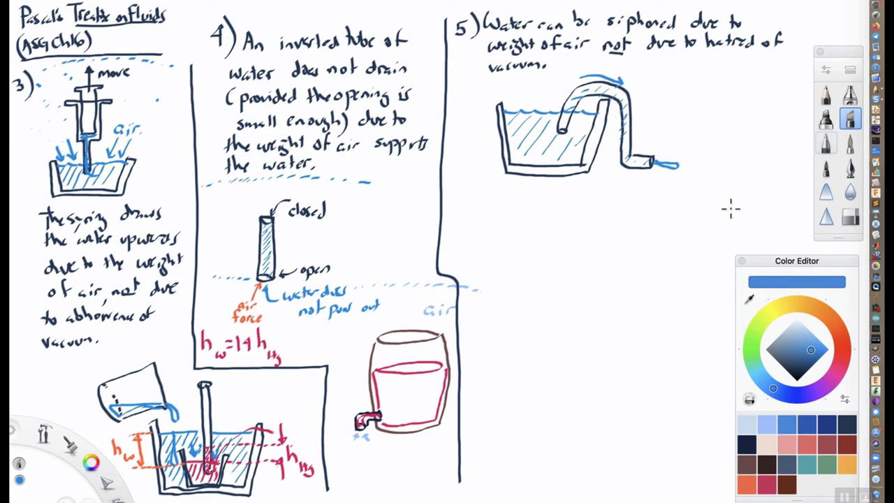
pyautogui.moveTo(694, 212)
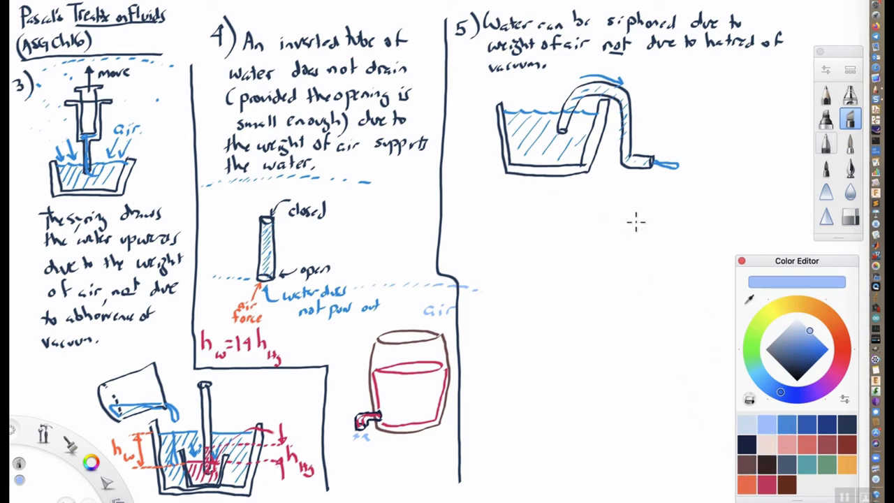
pyautogui.moveTo(515, 89)
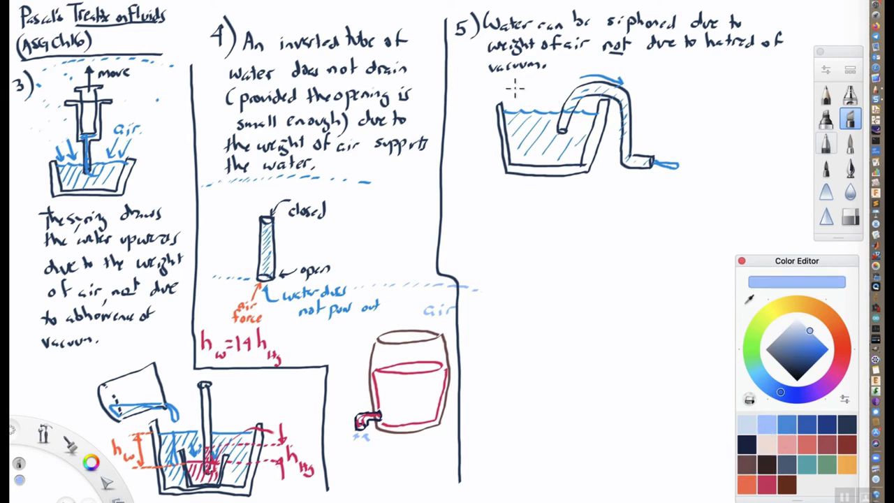
pyautogui.moveTo(520, 97)
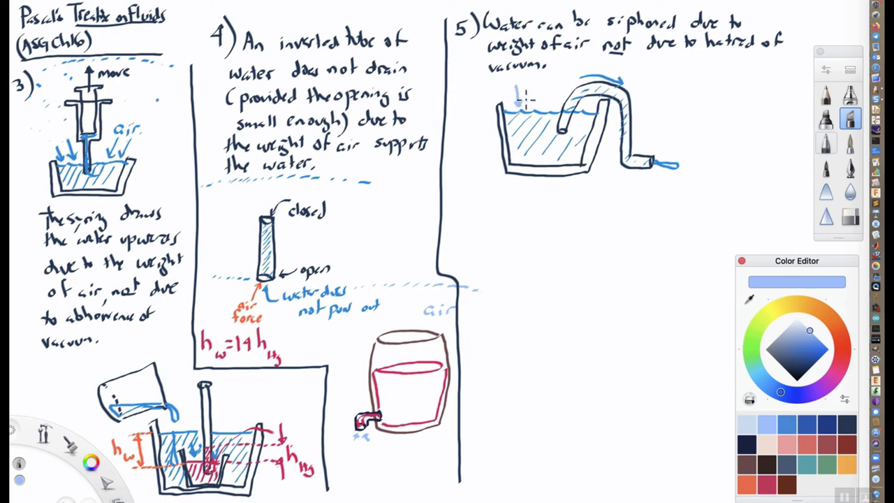
# Add light-blue downward arrows onto the basin water labelled 'air'
pyautogui.moveTo(520, 91); pyautogui.dragTo(520, 112)
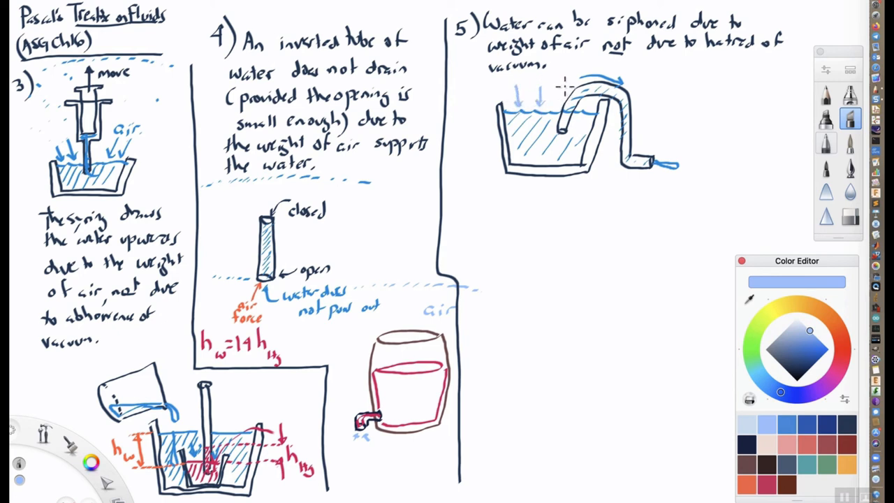
pyautogui.write('air')
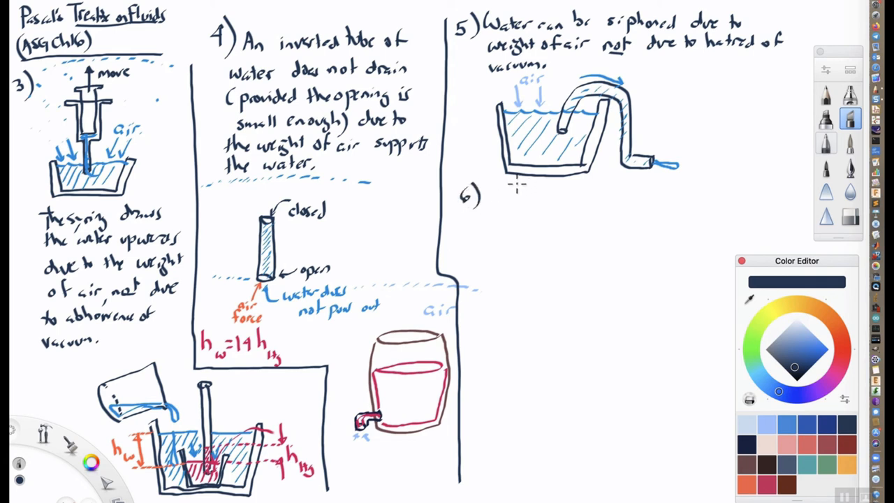
pyautogui.moveTo(496, 192)
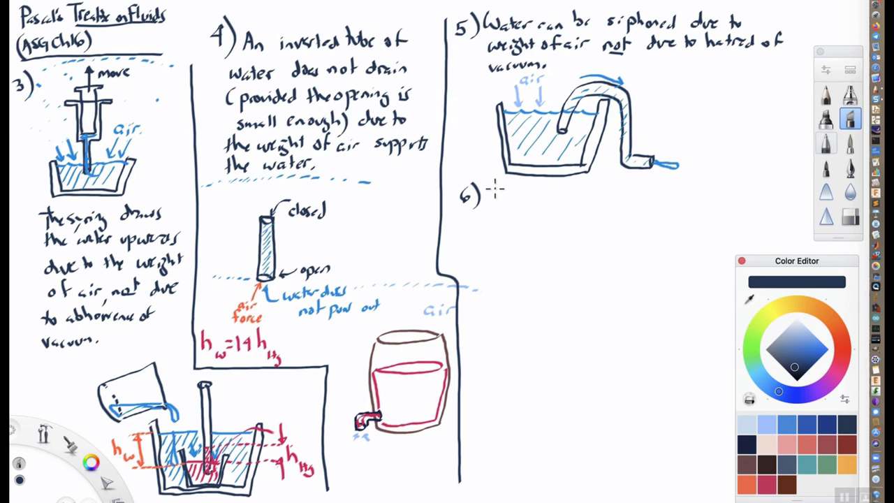
# Handwrite 'Weight of air causes welts (hickeys) on your flesh' after '6)'
pyautogui.write('Weight of air causes welts')
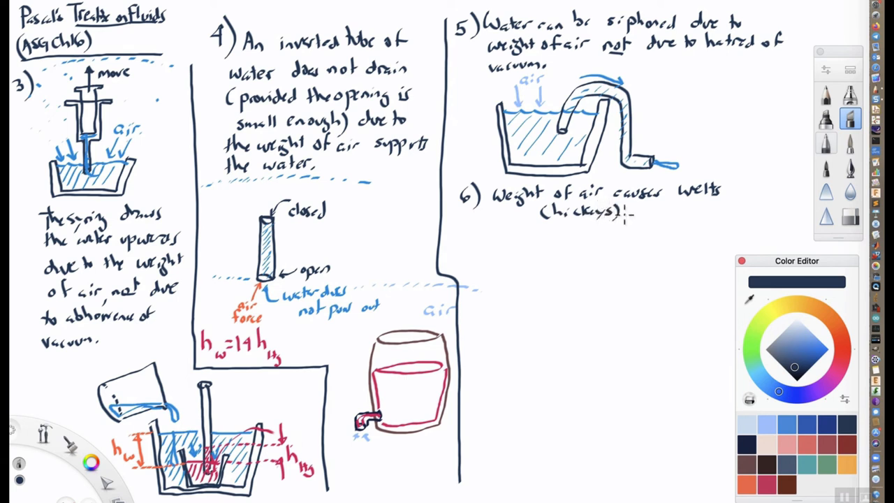
pyautogui.write('on your flesh')
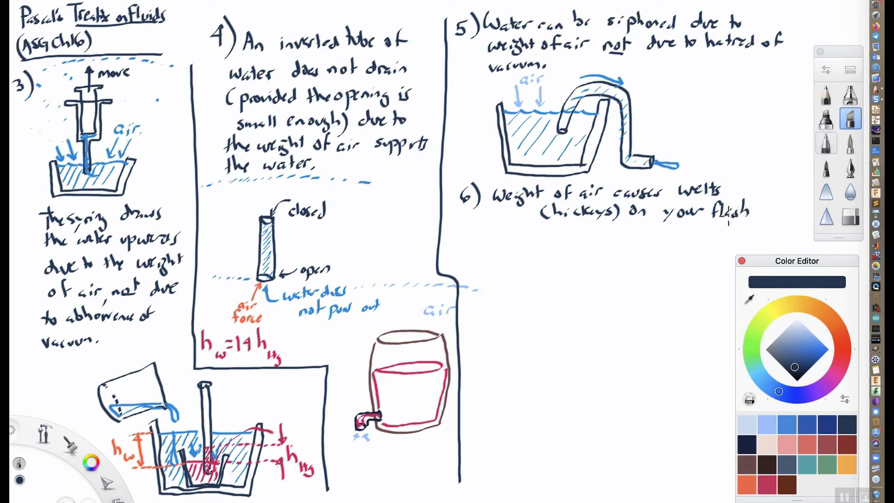
pyautogui.moveTo(463, 234)
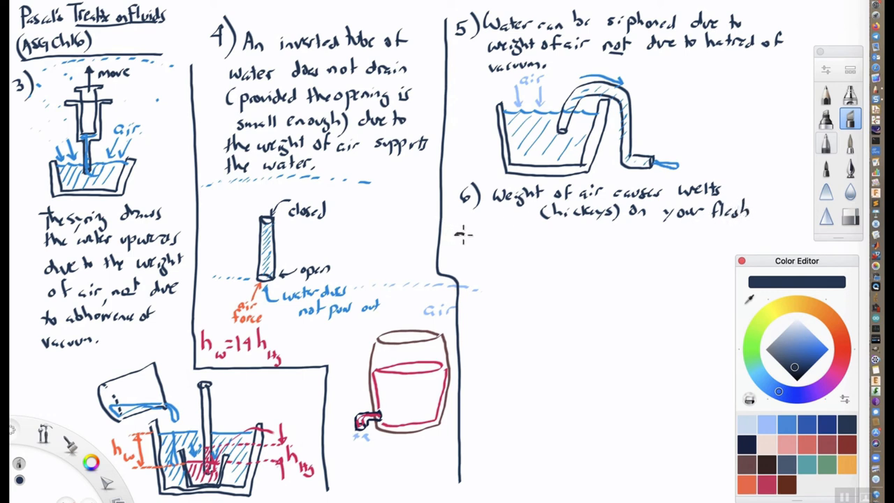
# Write '7) Weight of air makes suction cups work', hide the colour panels, start the cup disc
pyautogui.write('7)')
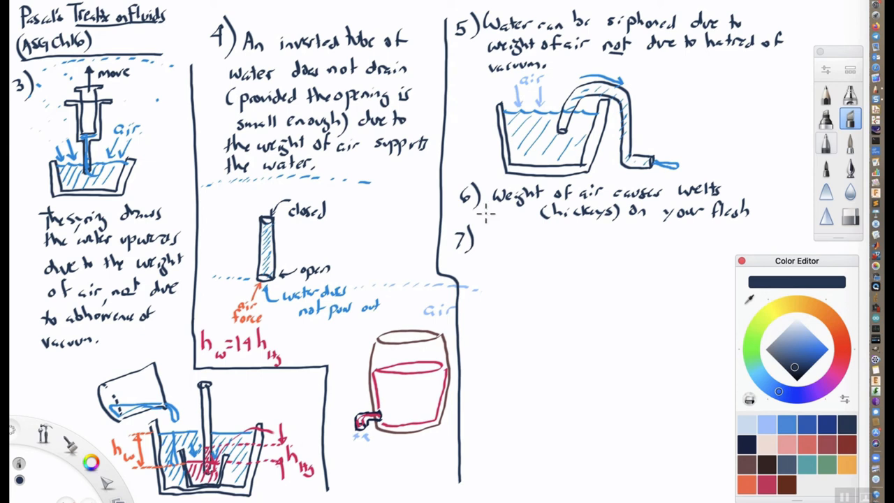
pyautogui.write('Weight of air makes suction cups')
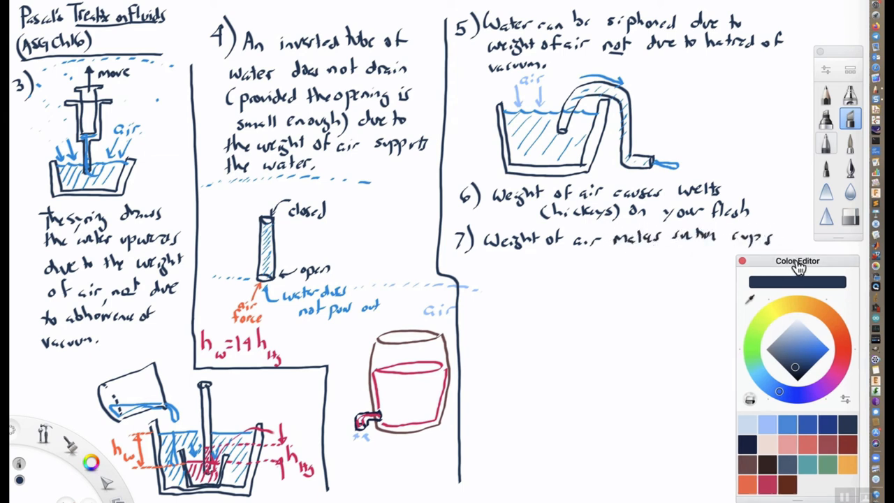
pyautogui.moveTo(797, 261); pyautogui.dragTo(95, 91)
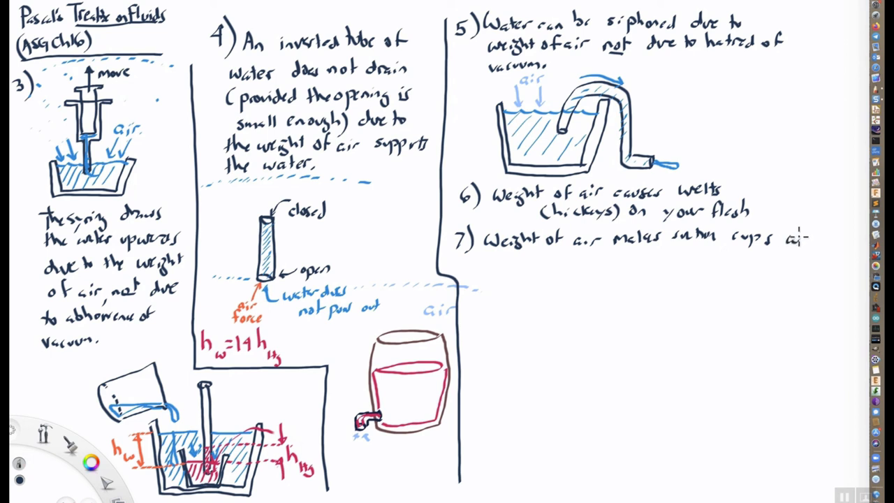
pyautogui.write('work')
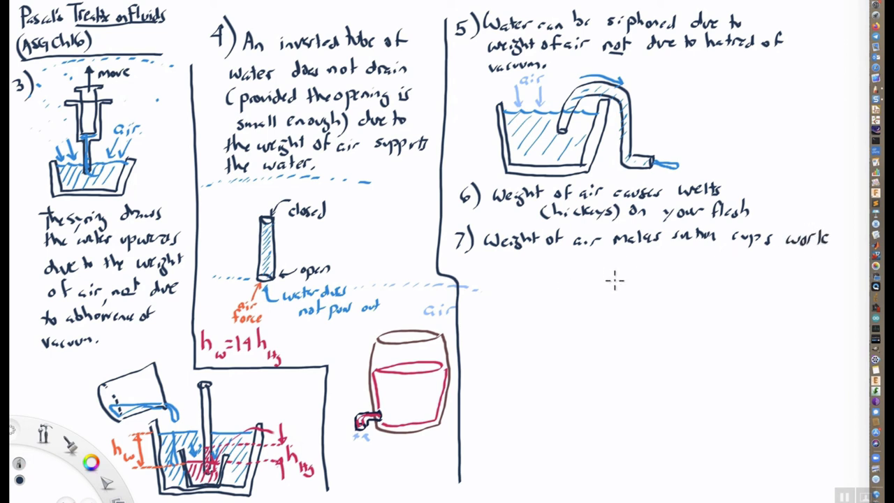
pyautogui.moveTo(580, 287); pyautogui.dragTo(653, 287)
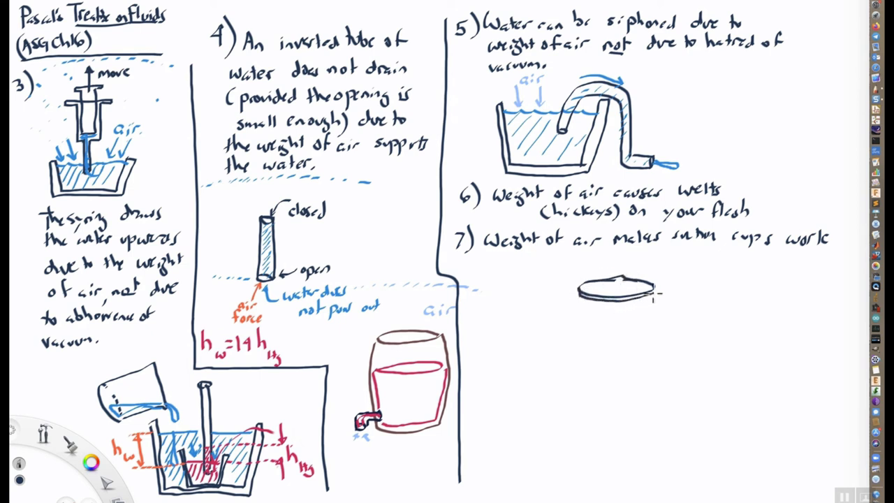
# Draw the suction cup's surface slab with pressing arrows, and a bell jar labelled 'glass jar'
pyautogui.moveTo(573, 272); pyautogui.dragTo(660, 304)
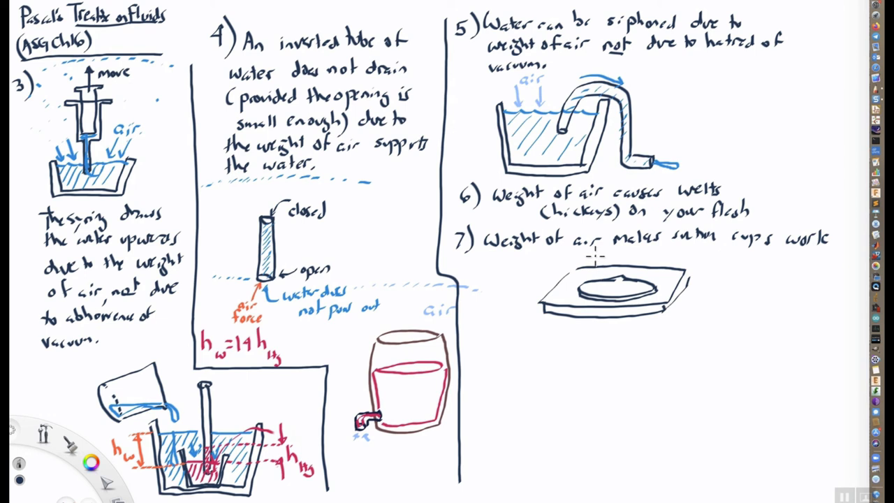
pyautogui.moveTo(598, 262); pyautogui.dragTo(622, 287)
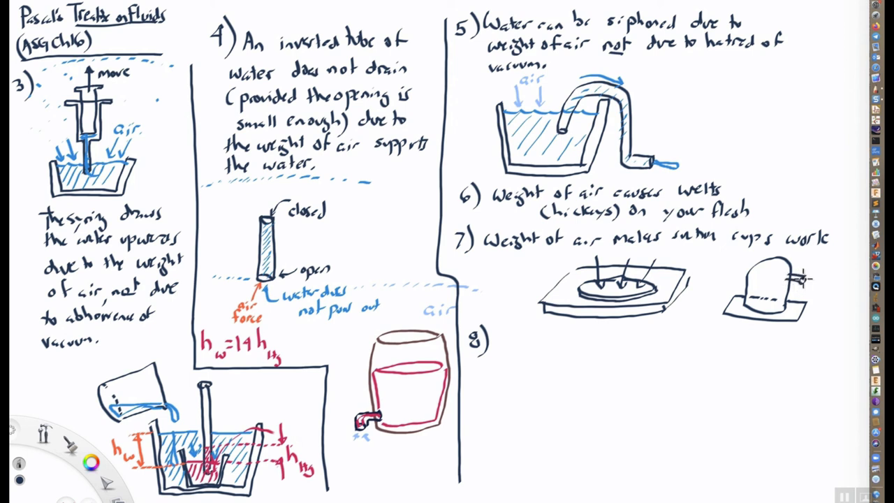
pyautogui.write('glass')
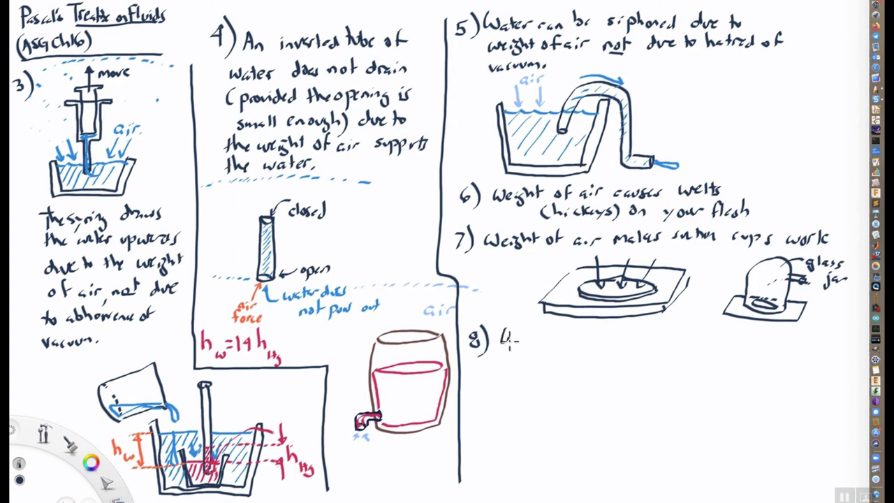
# Handwrite 'Weight of air allows infants to nurse (p 212)' after '8)'
pyautogui.write('Weight of air')
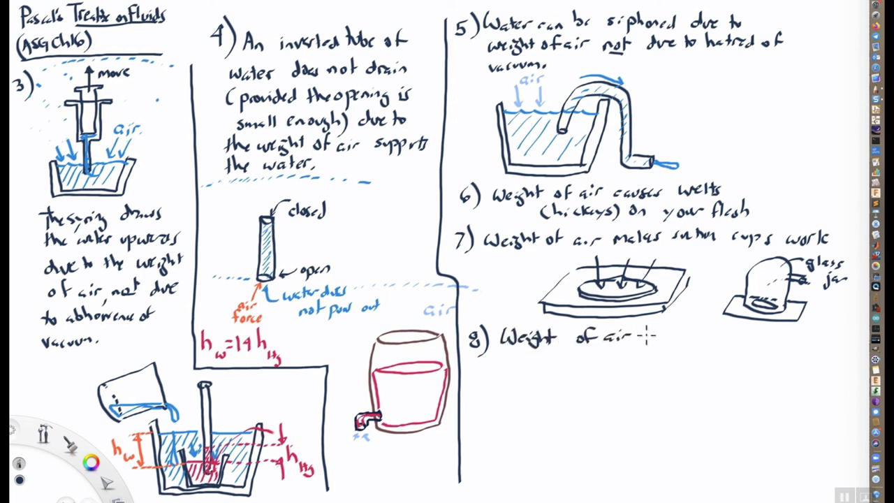
pyautogui.write('allows')
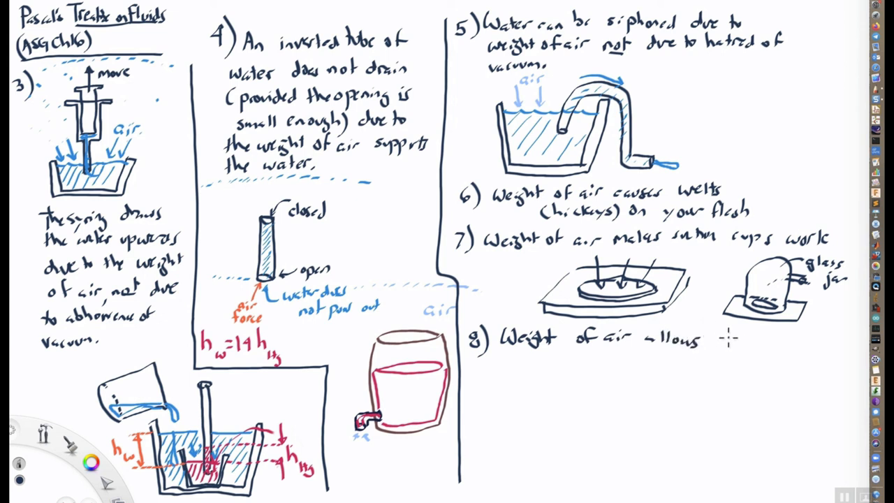
pyautogui.write('infants to')
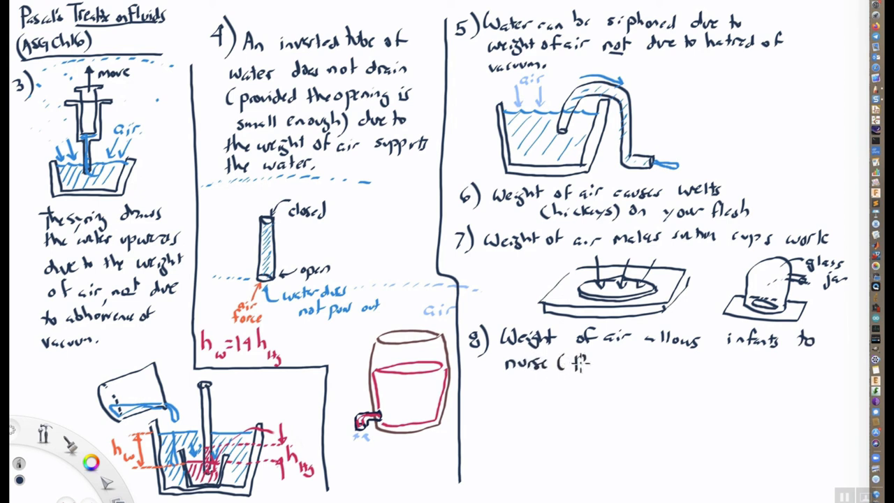
pyautogui.write('p 212)')
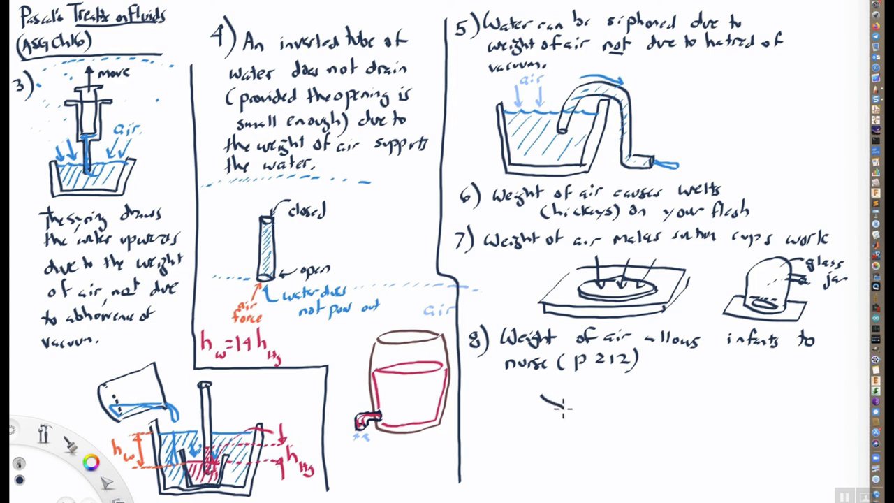
# Sketch the nursing profile, then switch to blue for a dashed air line above it
pyautogui.moveTo(563, 405); pyautogui.dragTo(545, 430)
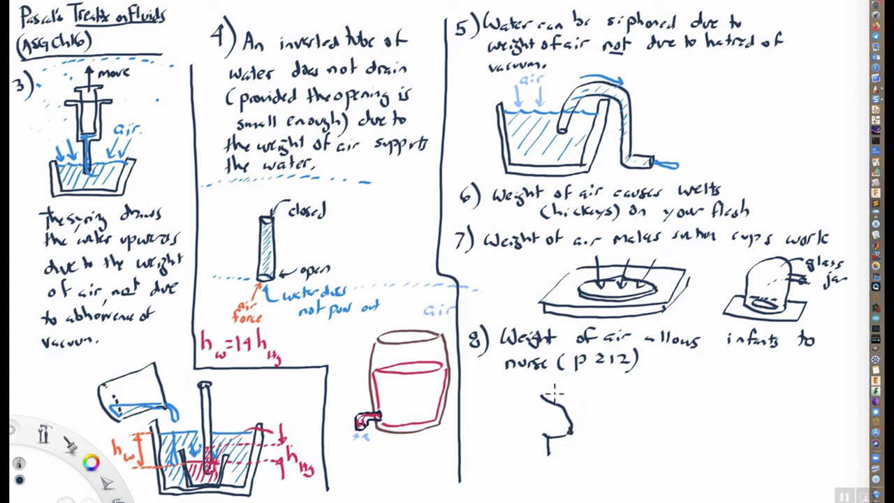
pyautogui.moveTo(562, 384)
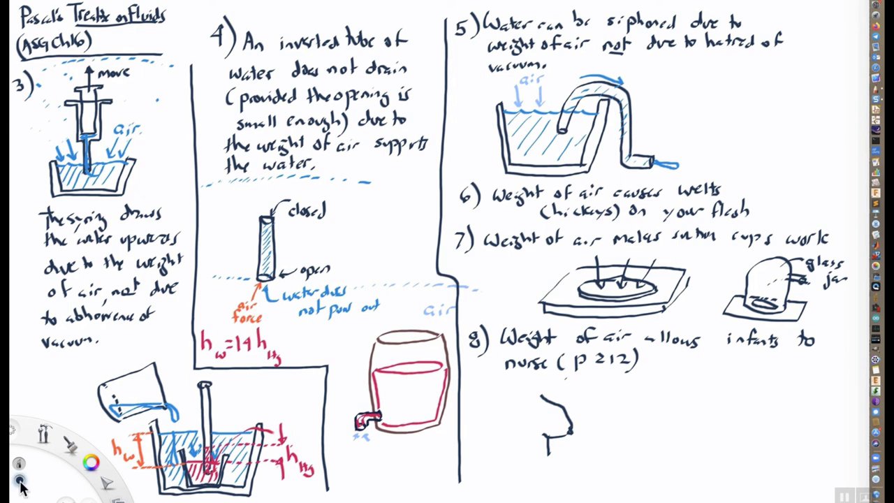
pyautogui.click(90, 461)
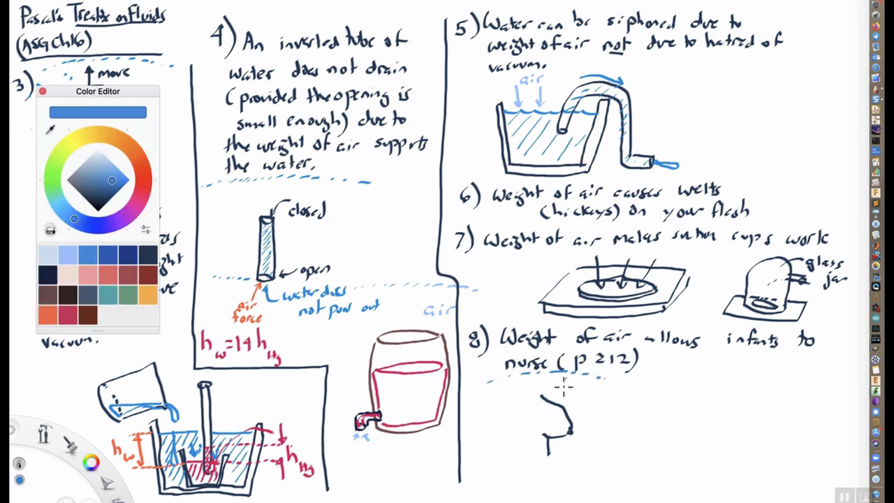
pyautogui.moveTo(552, 388); pyautogui.dragTo(559, 398)
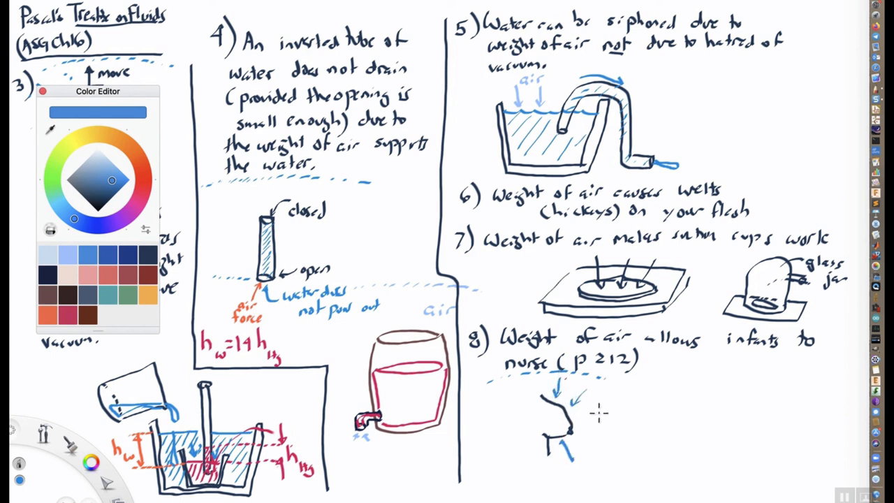
pyautogui.moveTo(737, 447)
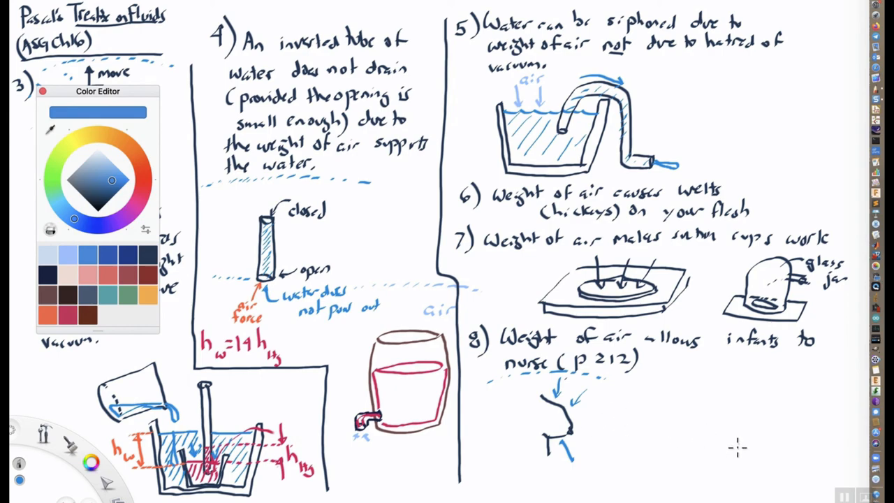